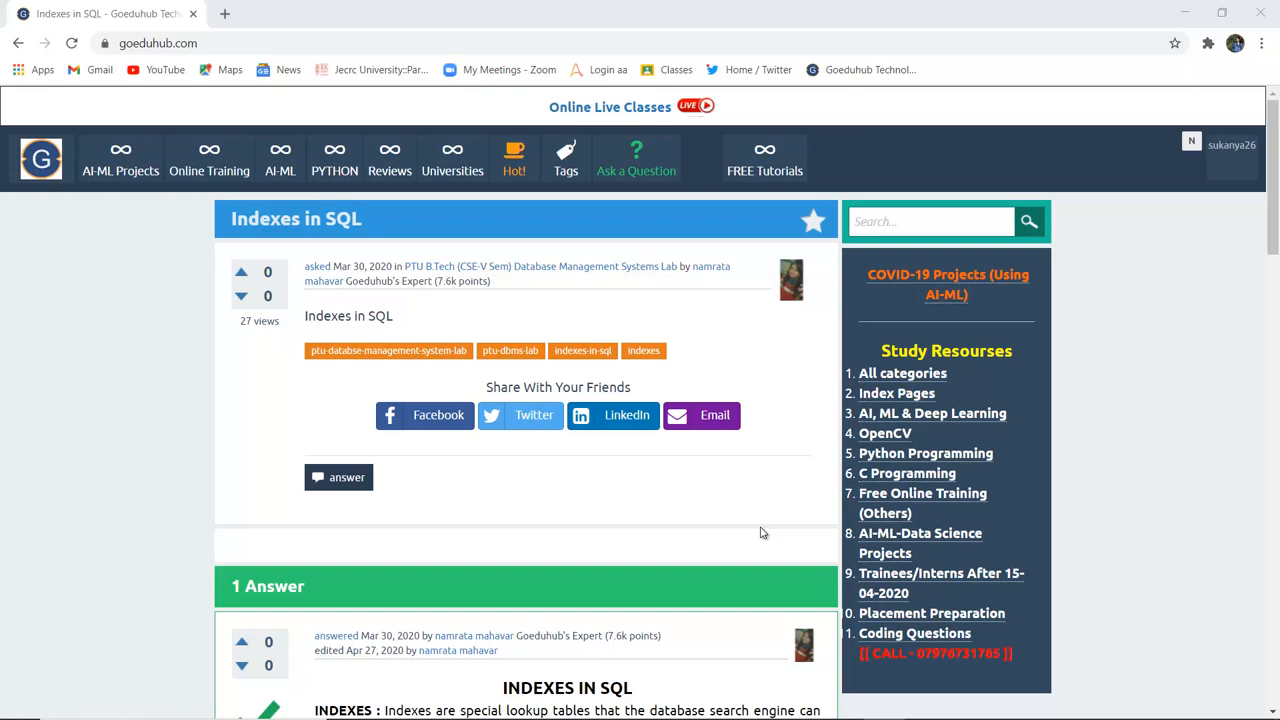
Step: Scroll the Goeduhub page to the index definition, book-index example and CREATE INDEX syntax
{"action": "scroll", "scroll_direction": "down", "scroll_amount": 3}
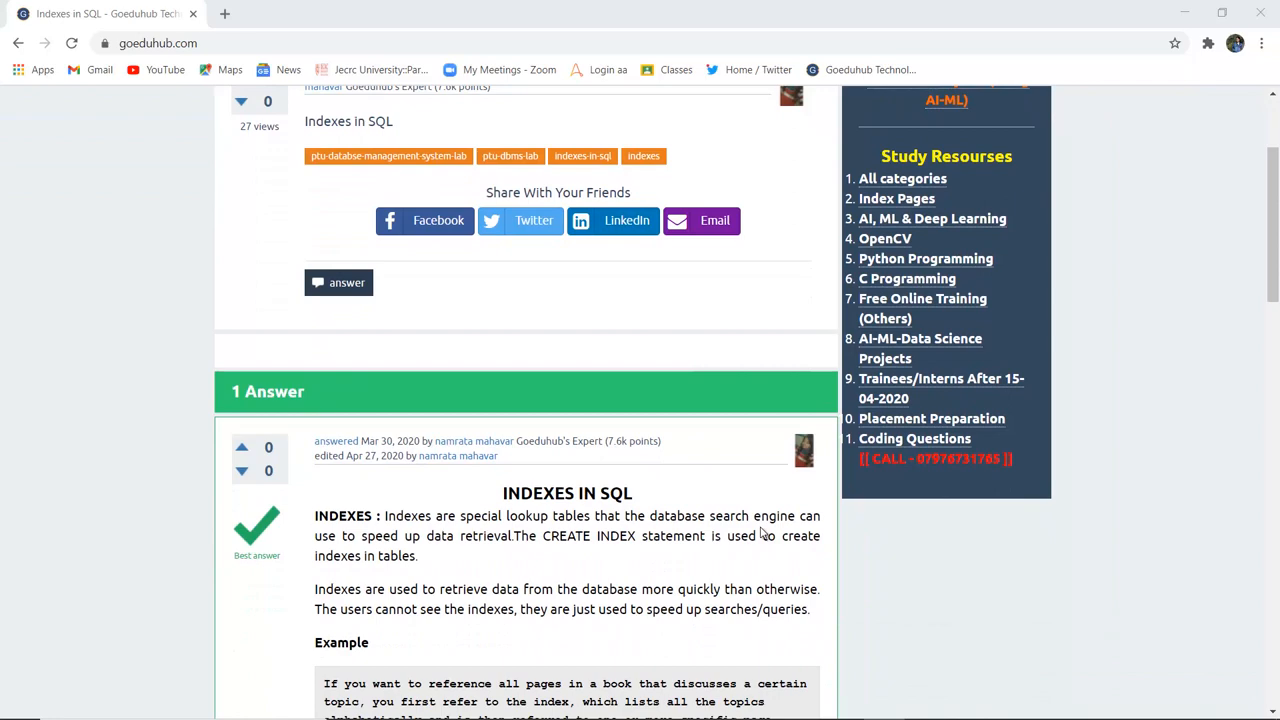
{"action": "scroll", "scroll_direction": "down", "scroll_amount": 3}
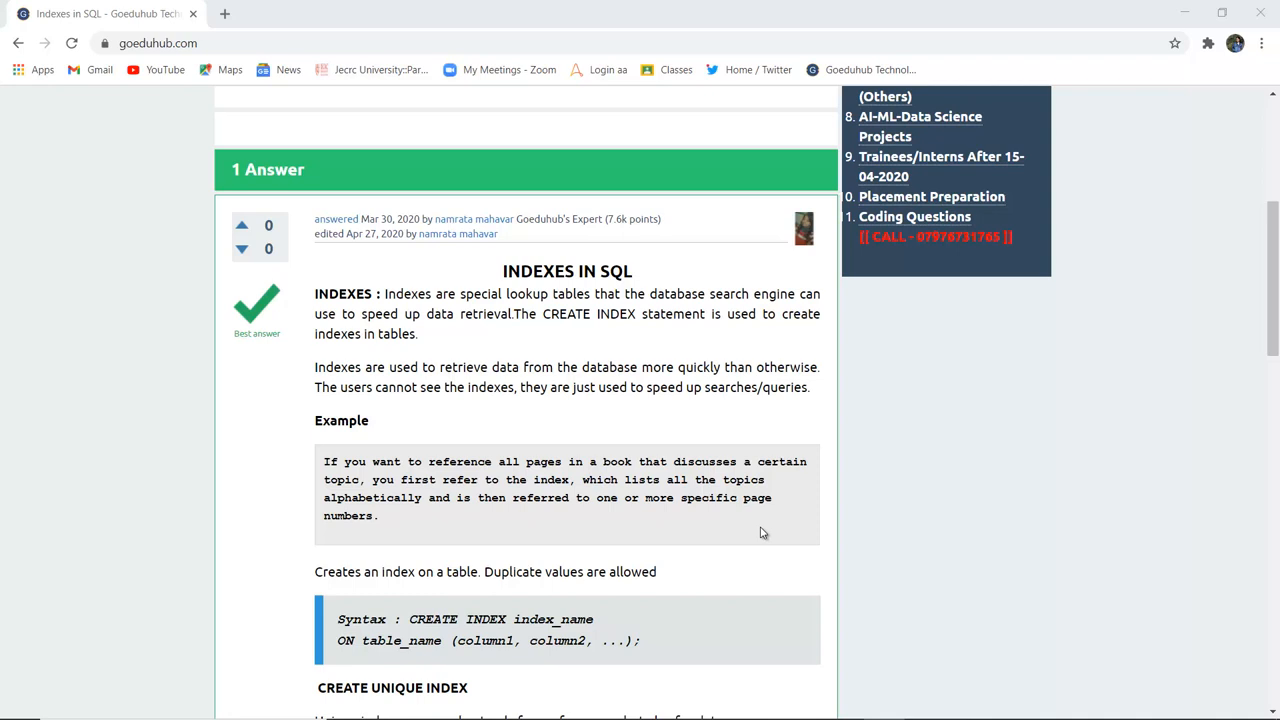
Step: Scroll past the CREATE UNIQUE INDEX and DROP INDEX syntax to the employee example's statements
{"action": "scroll", "scroll_direction": "down", "scroll_amount": 3}
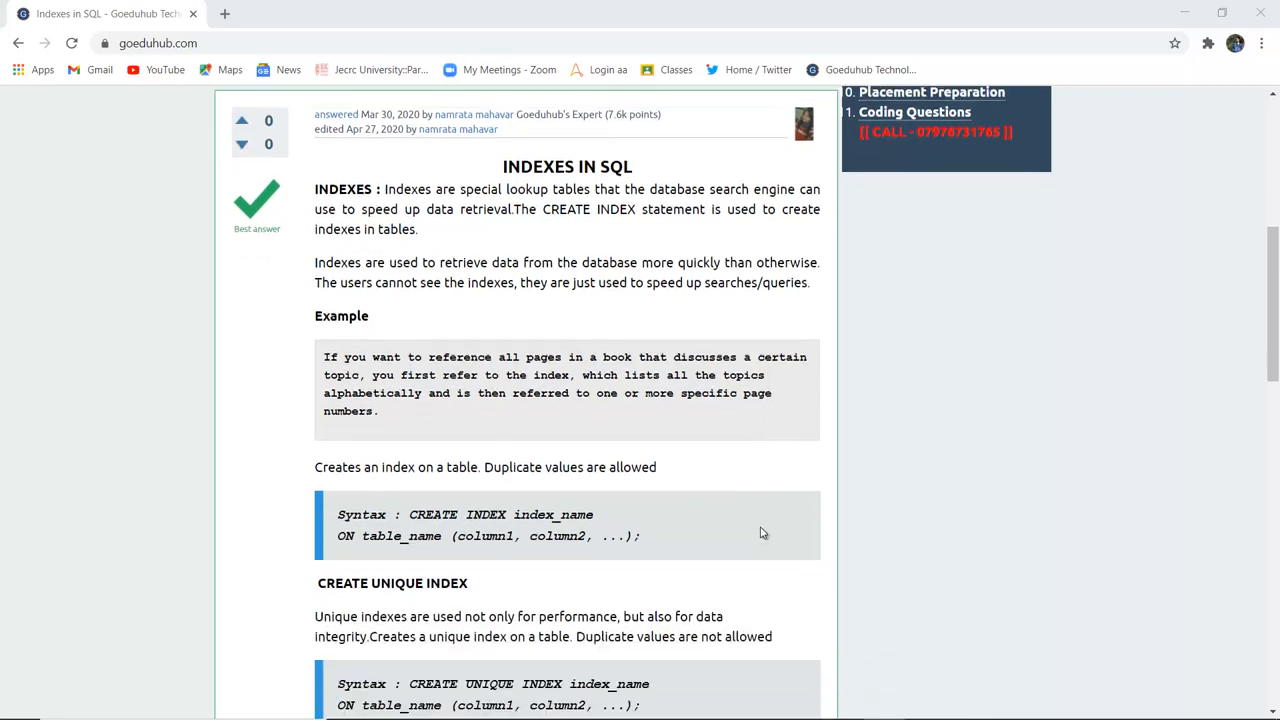
{"action": "scroll", "scroll_direction": "down", "scroll_amount": 3}
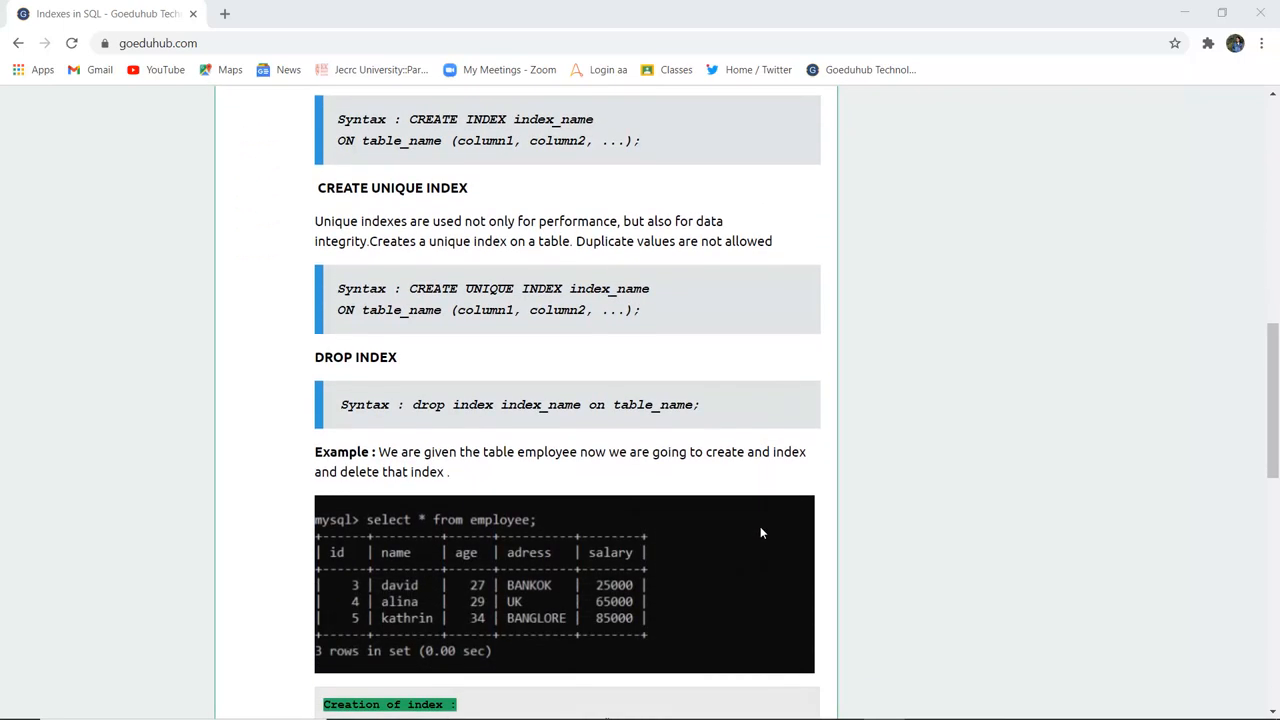
{"action": "mouse_move", "coordinate": [452, 264]}
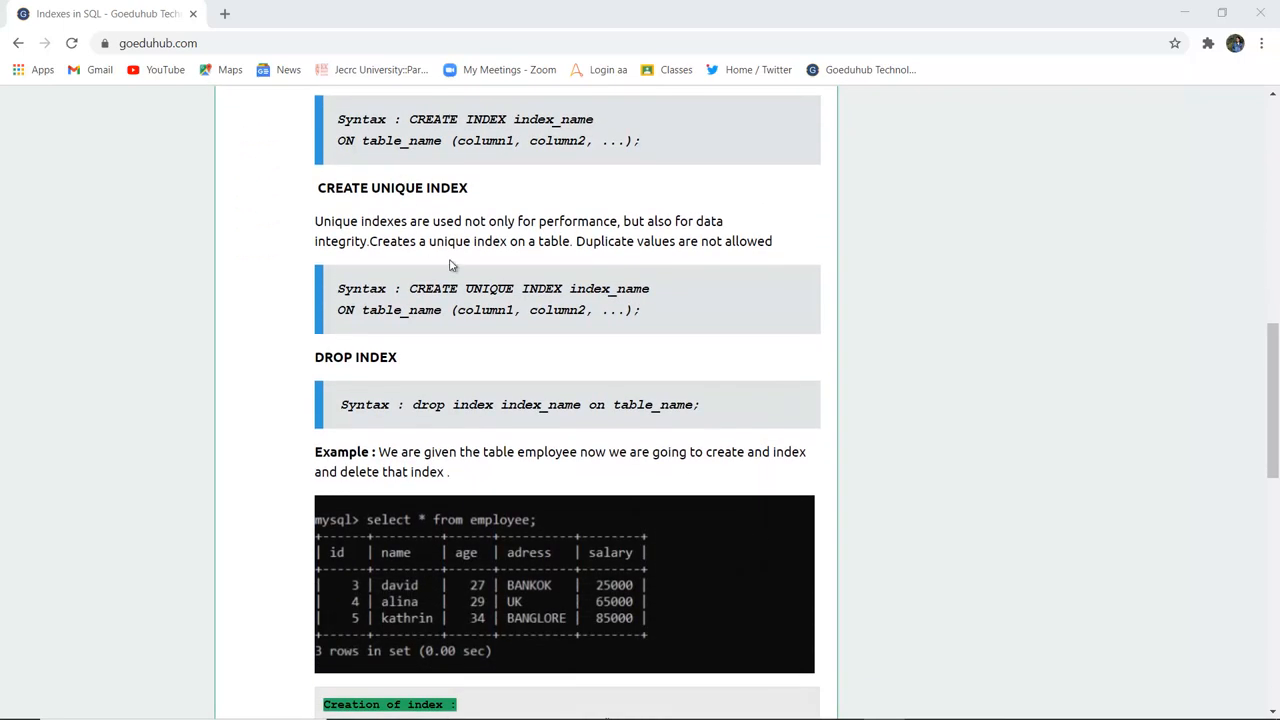
{"action": "mouse_move", "coordinate": [618, 222]}
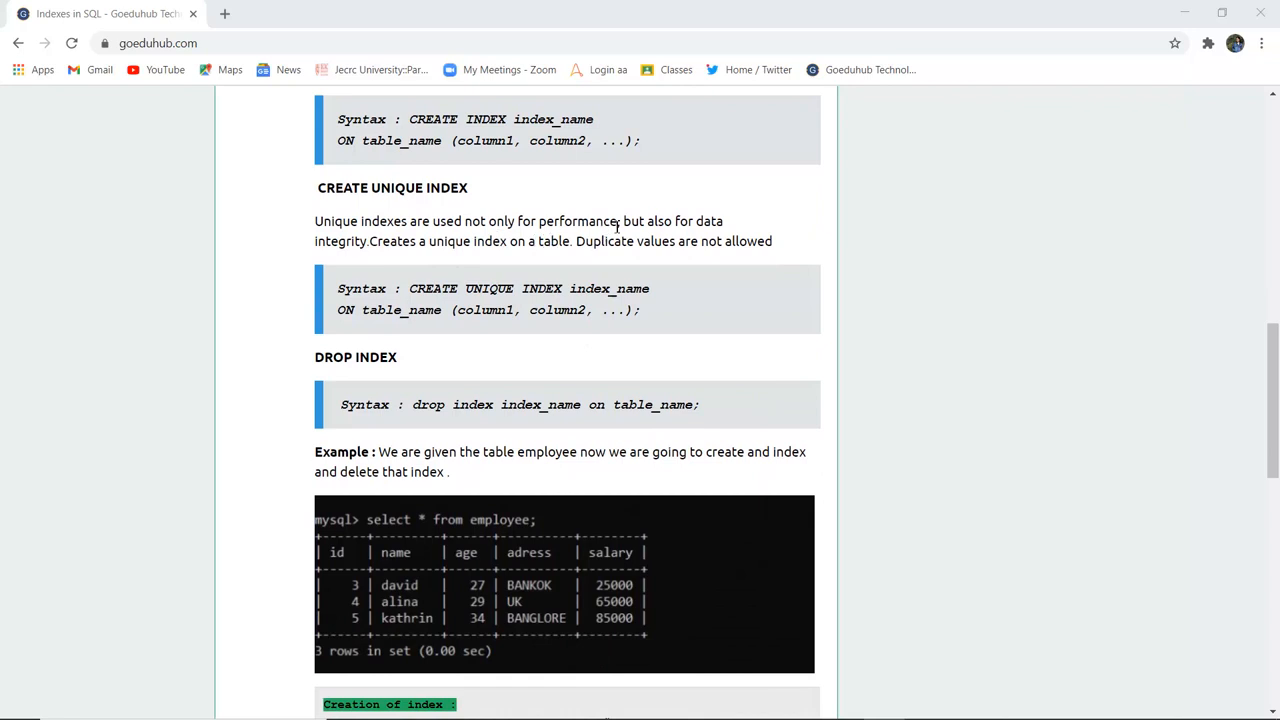
{"action": "mouse_move", "coordinate": [375, 252]}
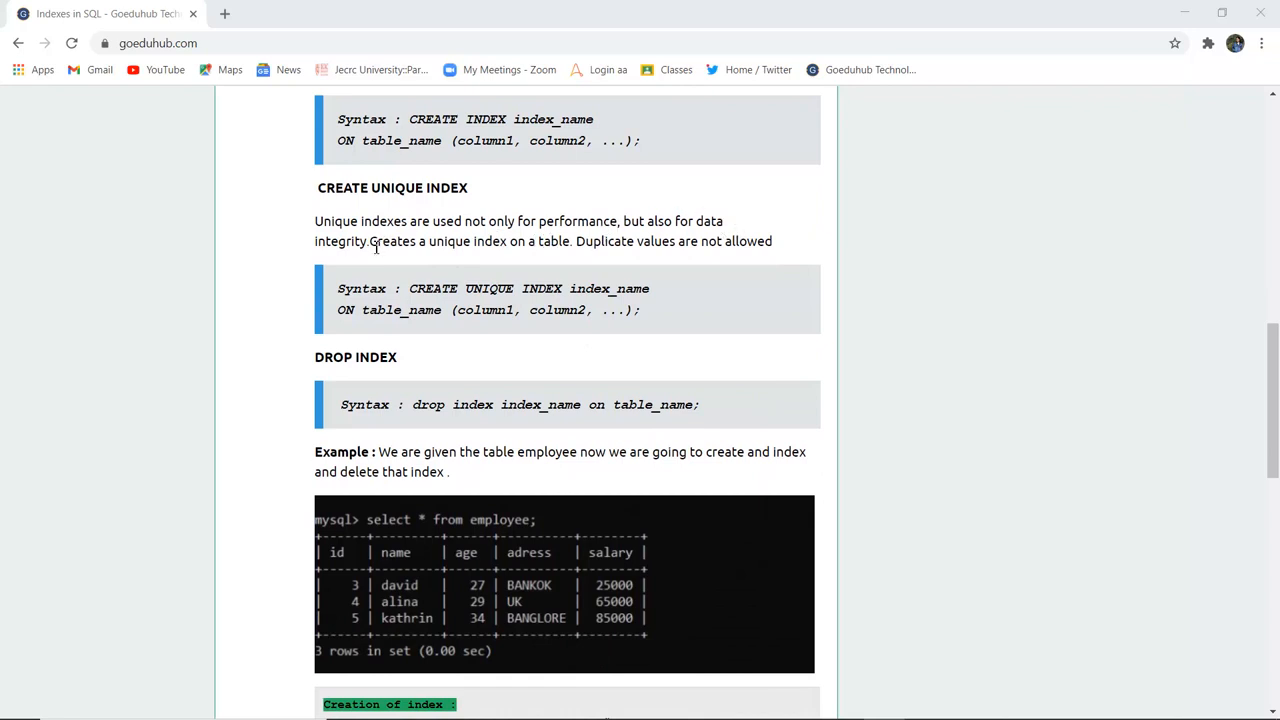
{"action": "mouse_move", "coordinate": [546, 250]}
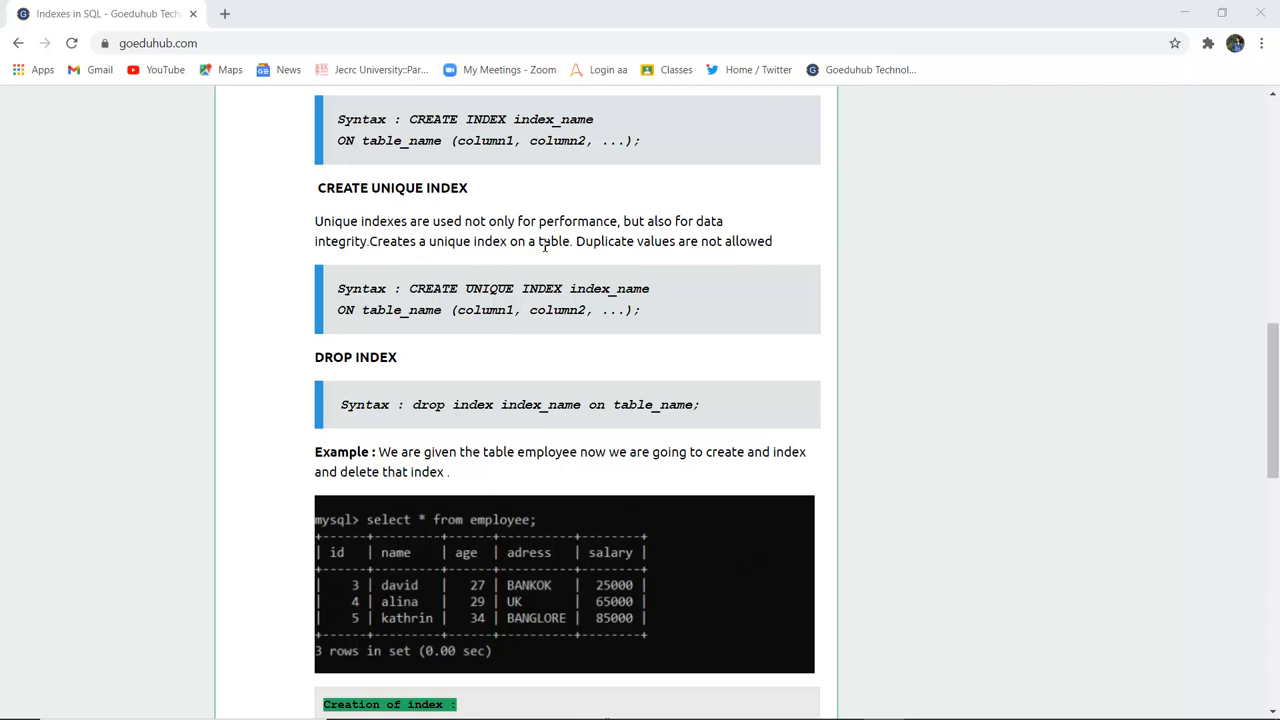
{"action": "mouse_move", "coordinate": [634, 241]}
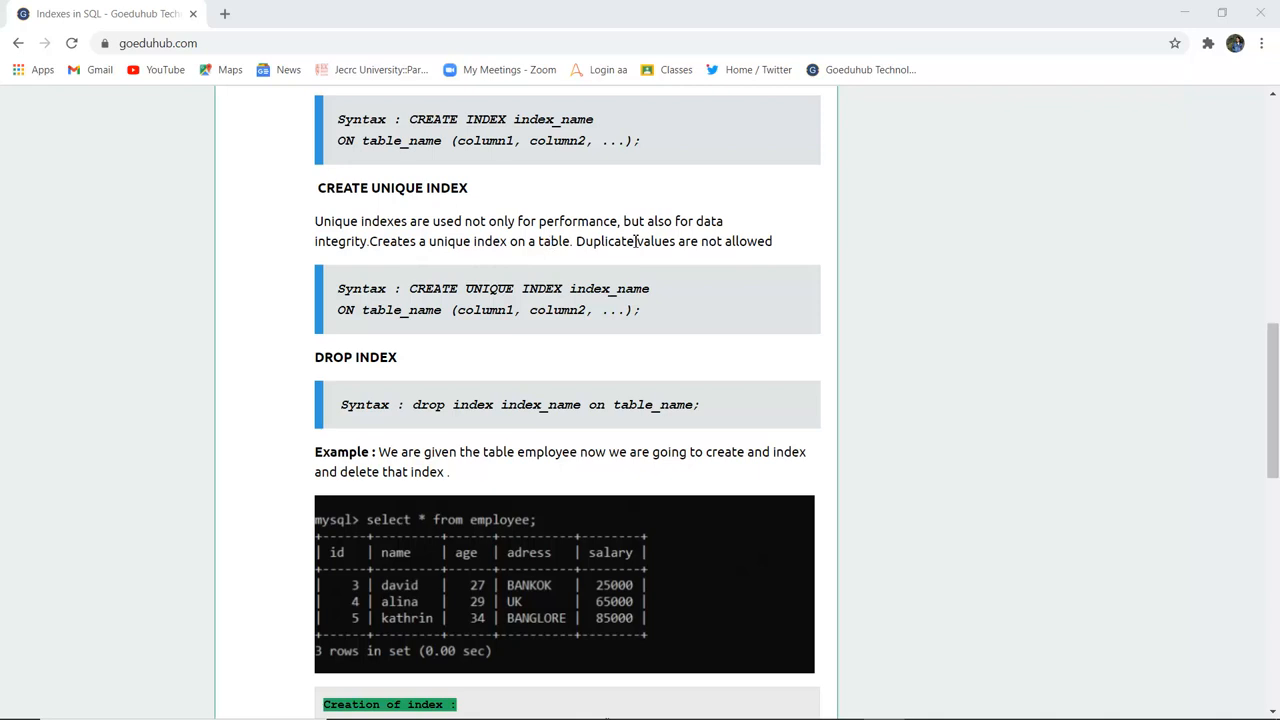
{"action": "scroll", "scroll_direction": "down", "scroll_amount": 3}
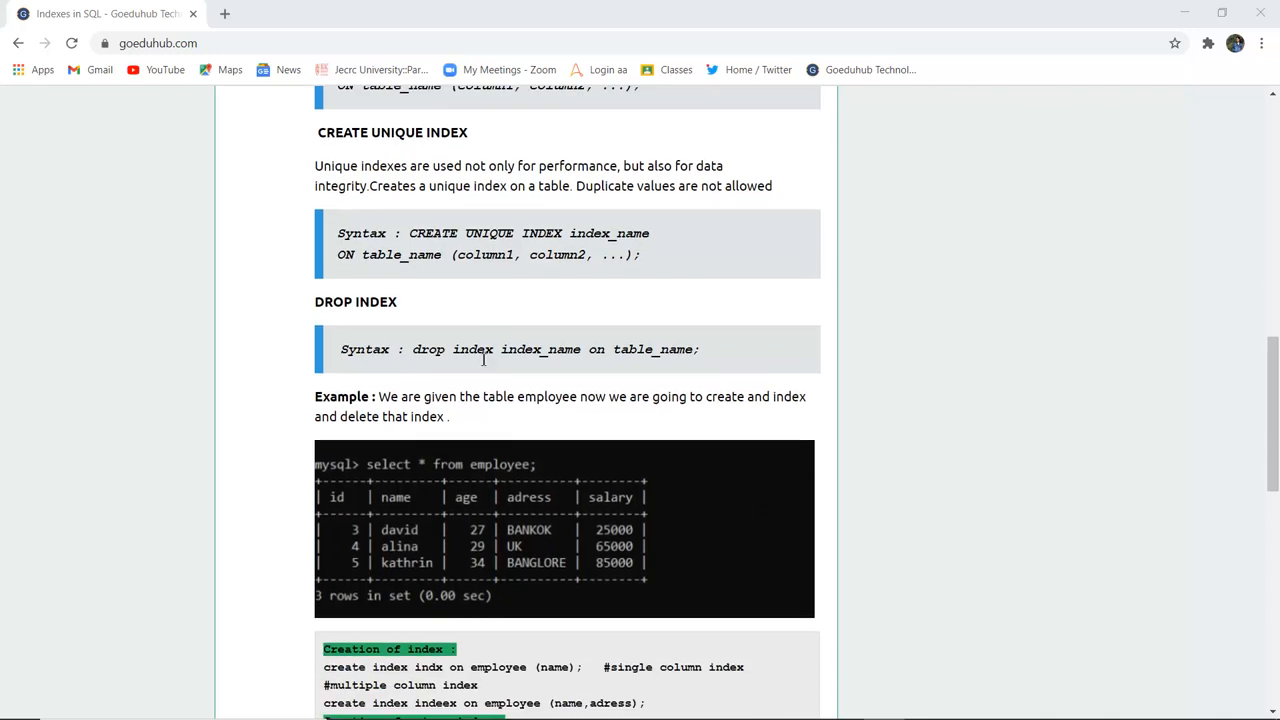
{"action": "mouse_move", "coordinate": [583, 233]}
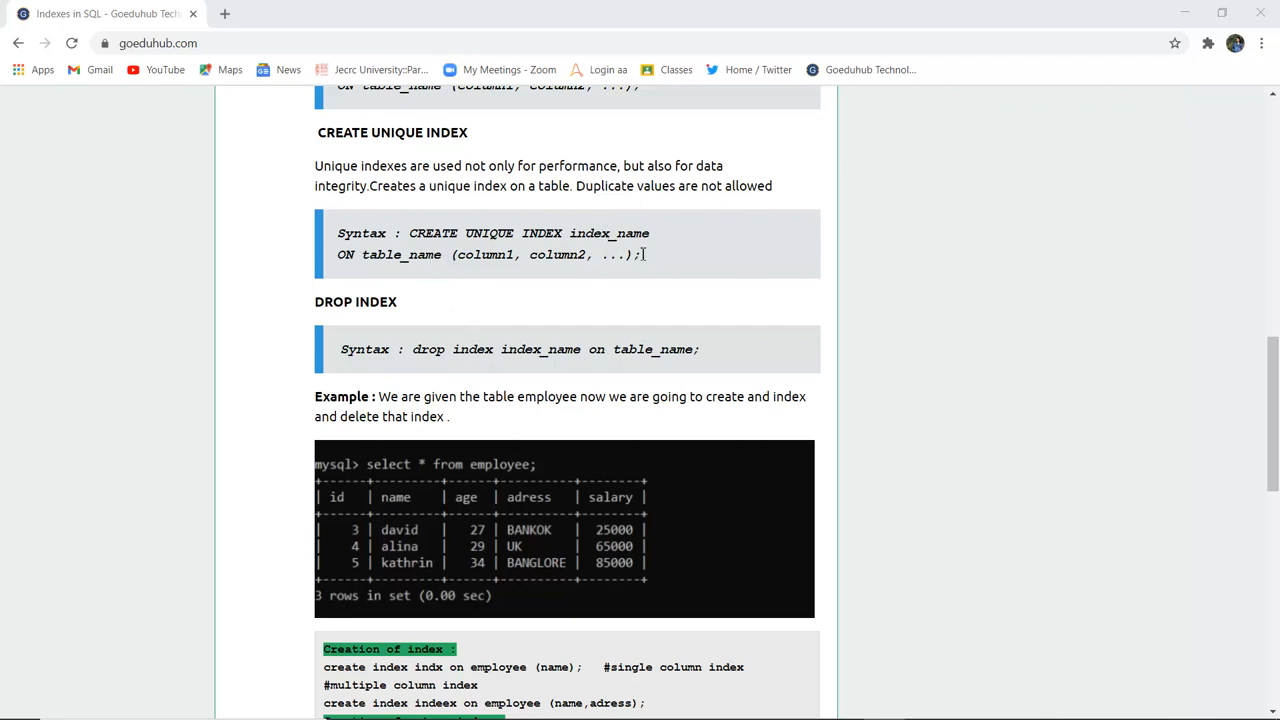
{"action": "mouse_move", "coordinate": [468, 362]}
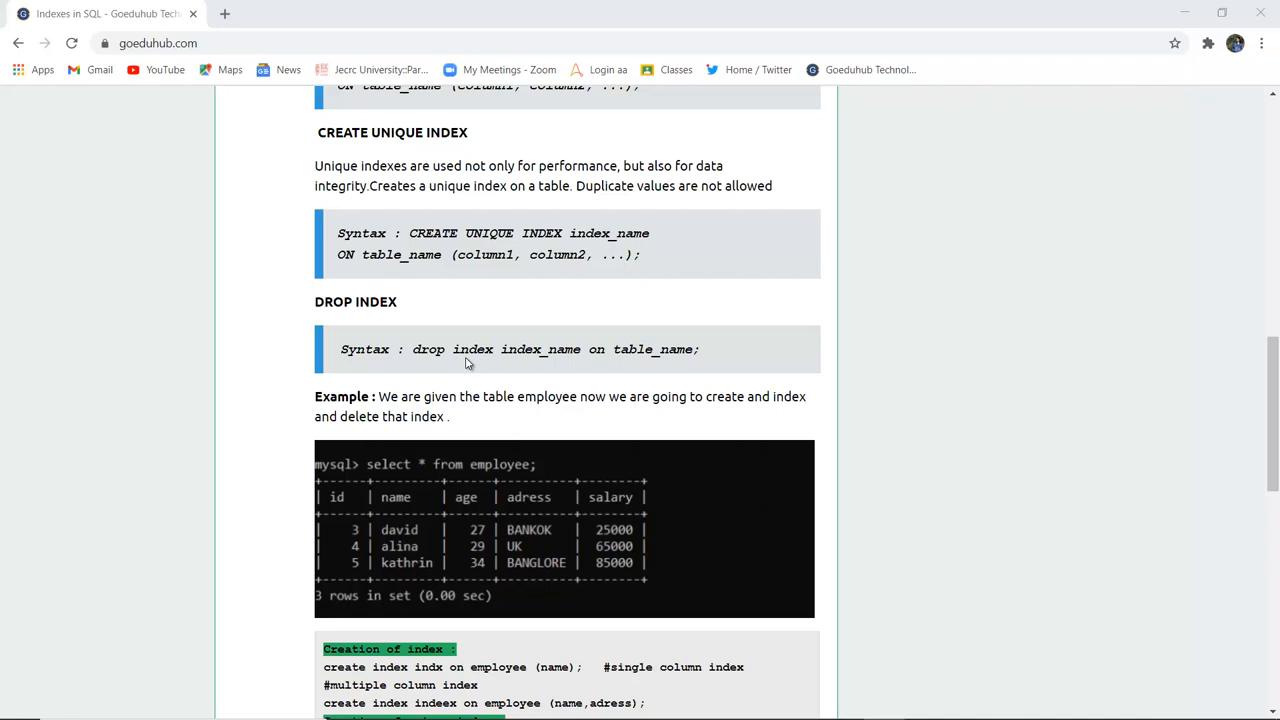
{"action": "mouse_move", "coordinate": [451, 357]}
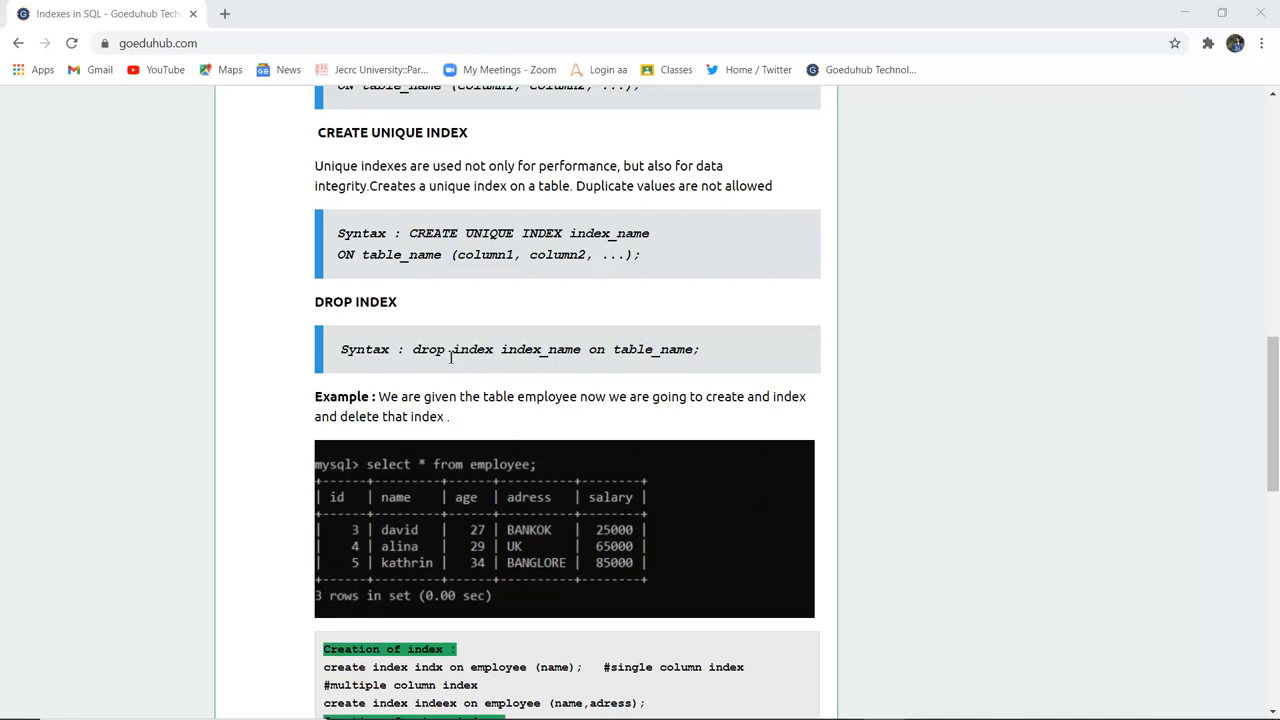
{"action": "mouse_move", "coordinate": [495, 348]}
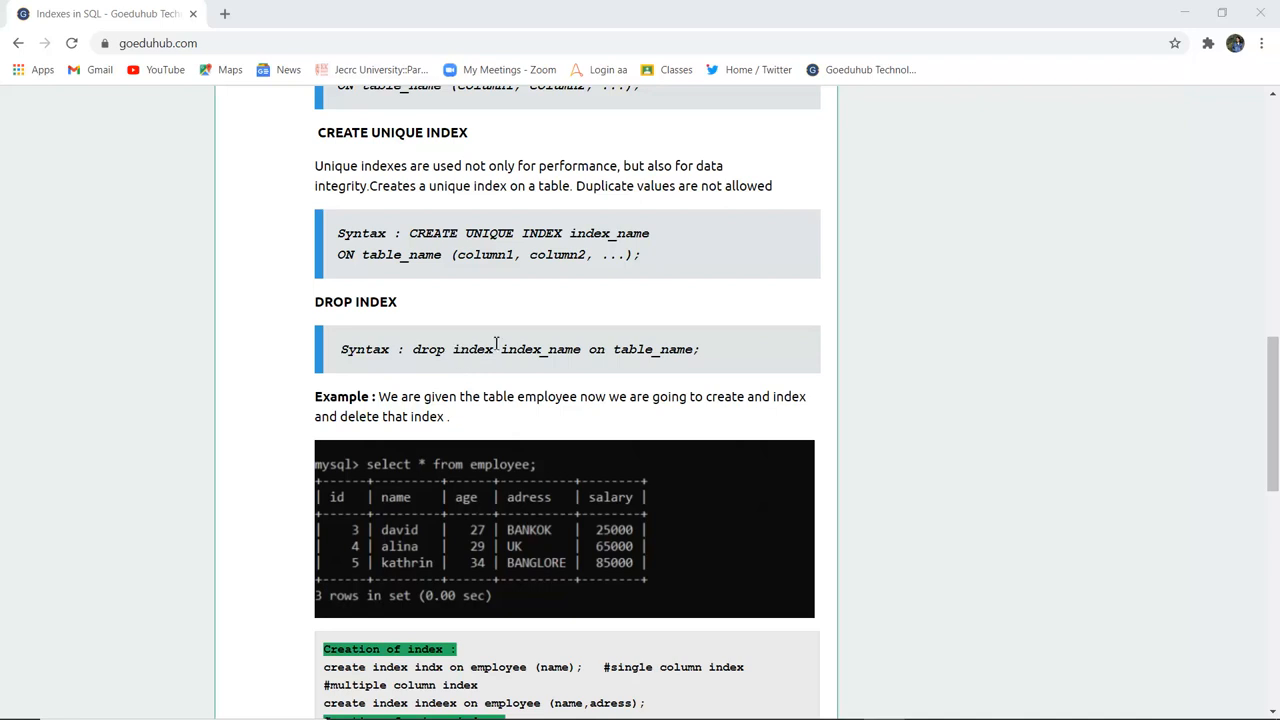
{"action": "mouse_move", "coordinate": [678, 356]}
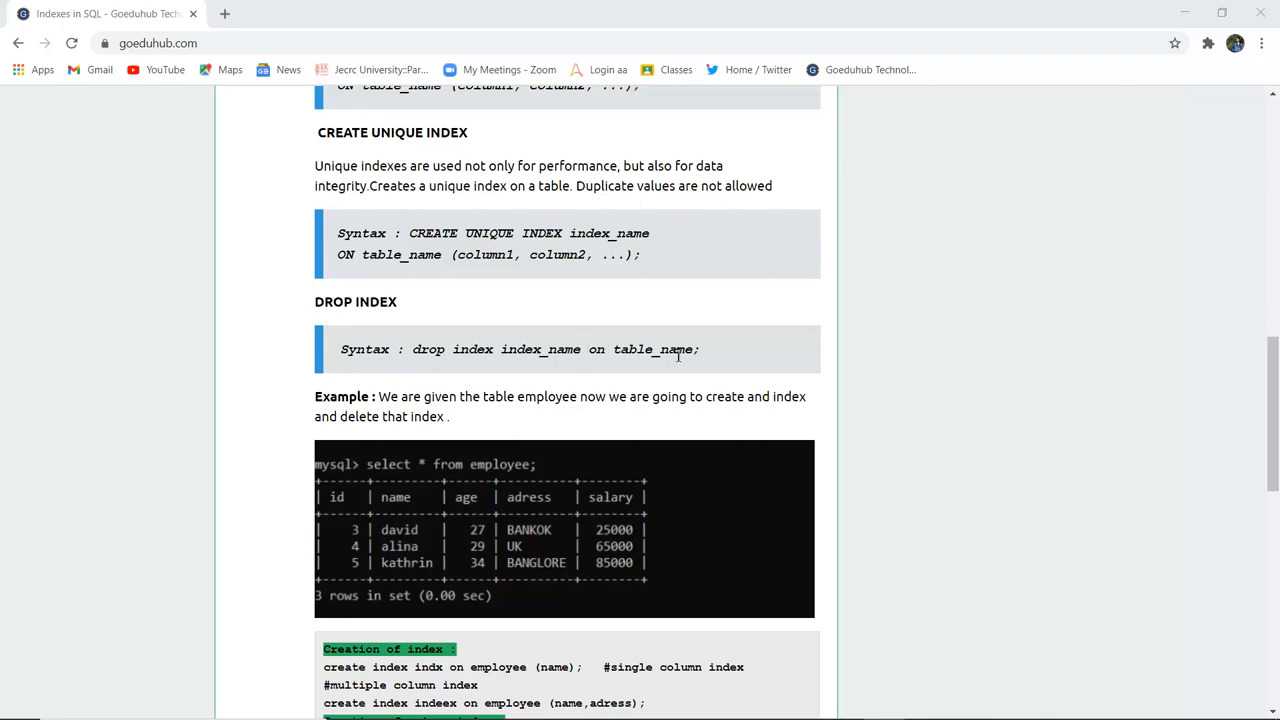
{"action": "mouse_move", "coordinate": [673, 391]}
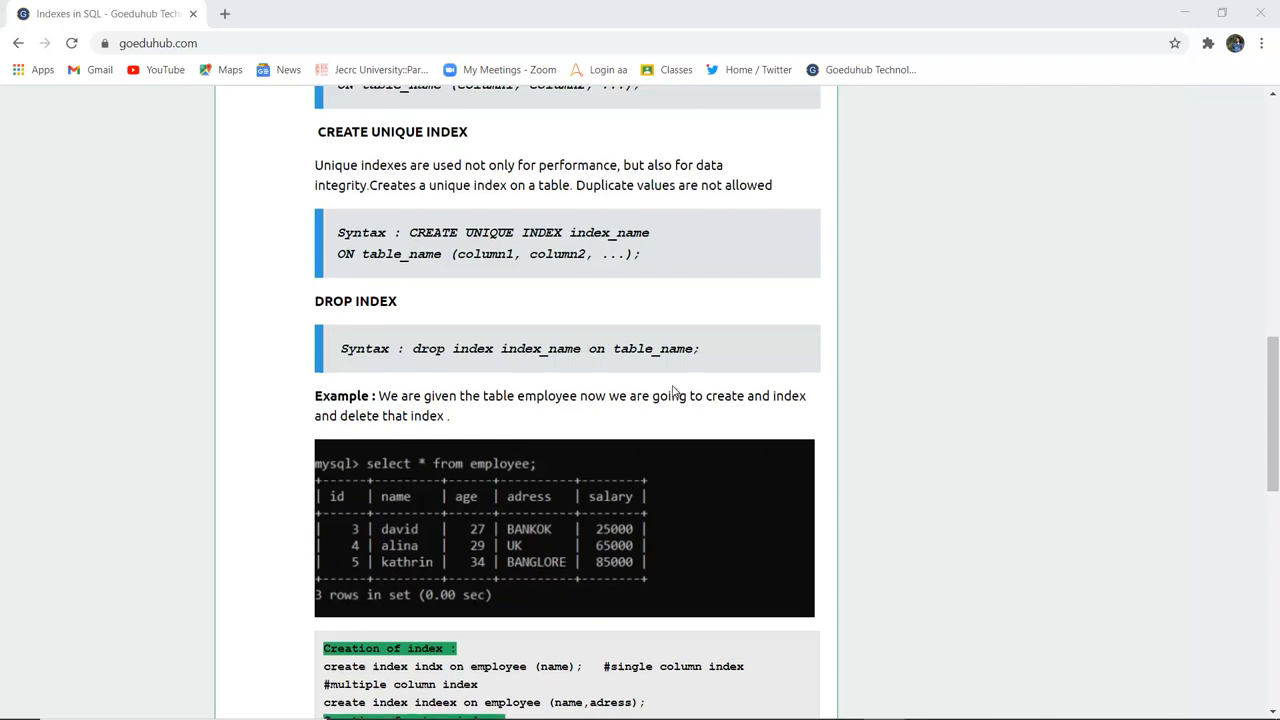
{"action": "scroll", "scroll_direction": "down", "scroll_amount": 3}
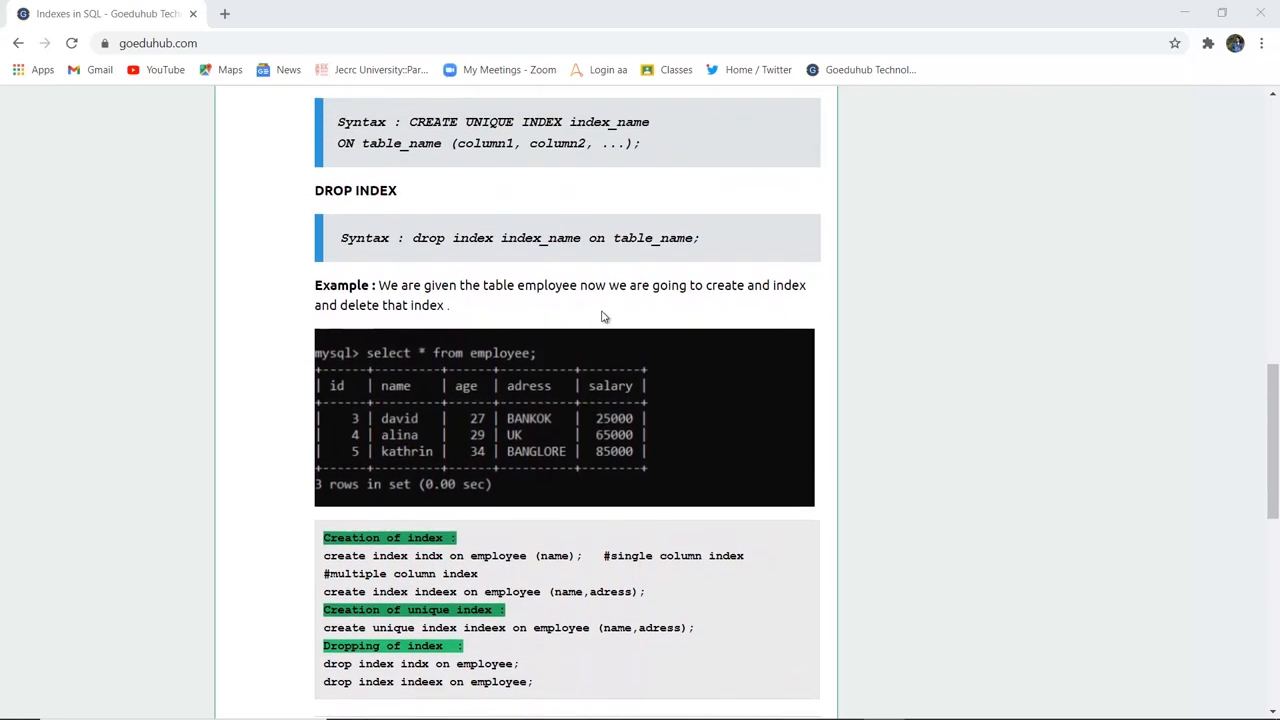
{"action": "mouse_move", "coordinate": [829, 318]}
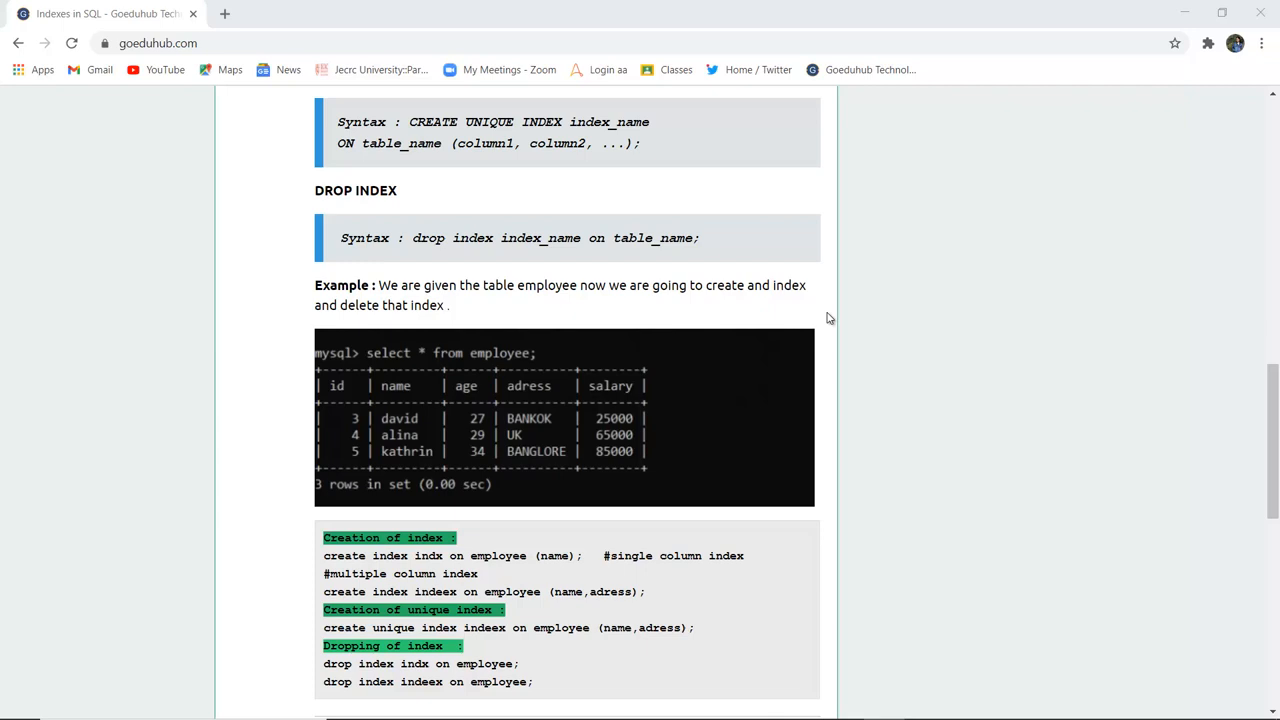
{"action": "mouse_move", "coordinate": [357, 384]}
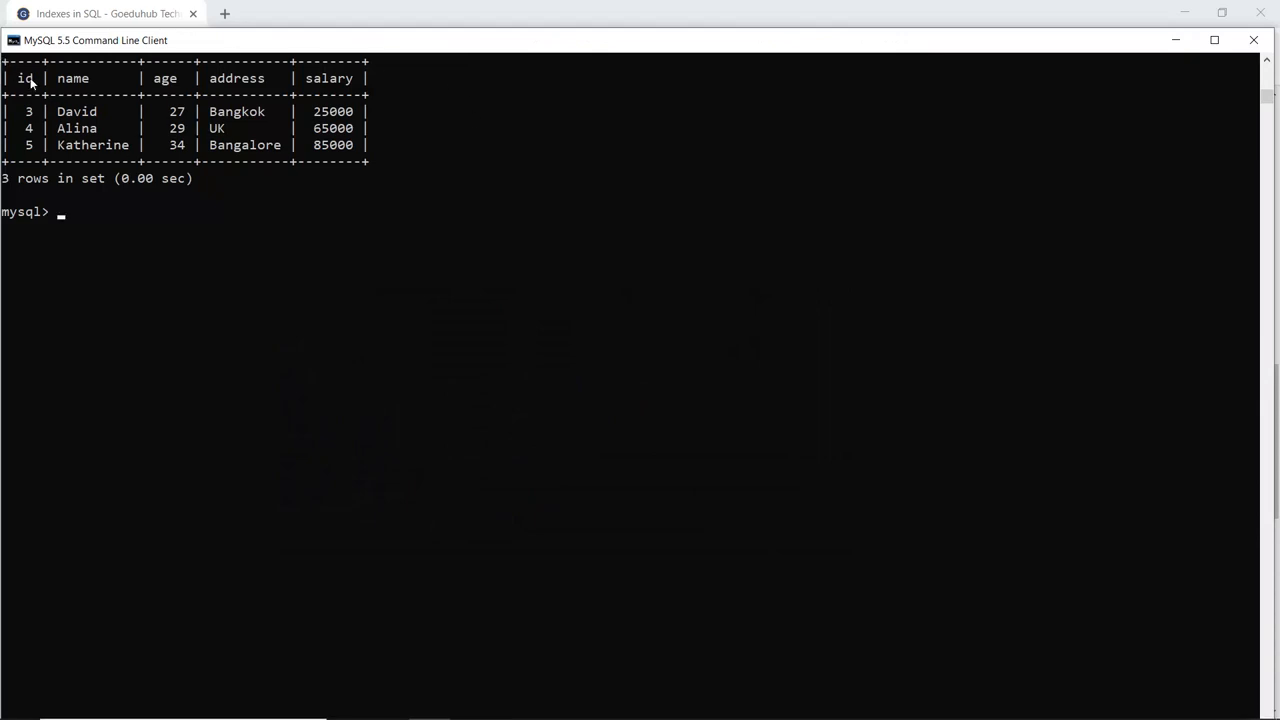
{"action": "mouse_move", "coordinate": [63, 97]}
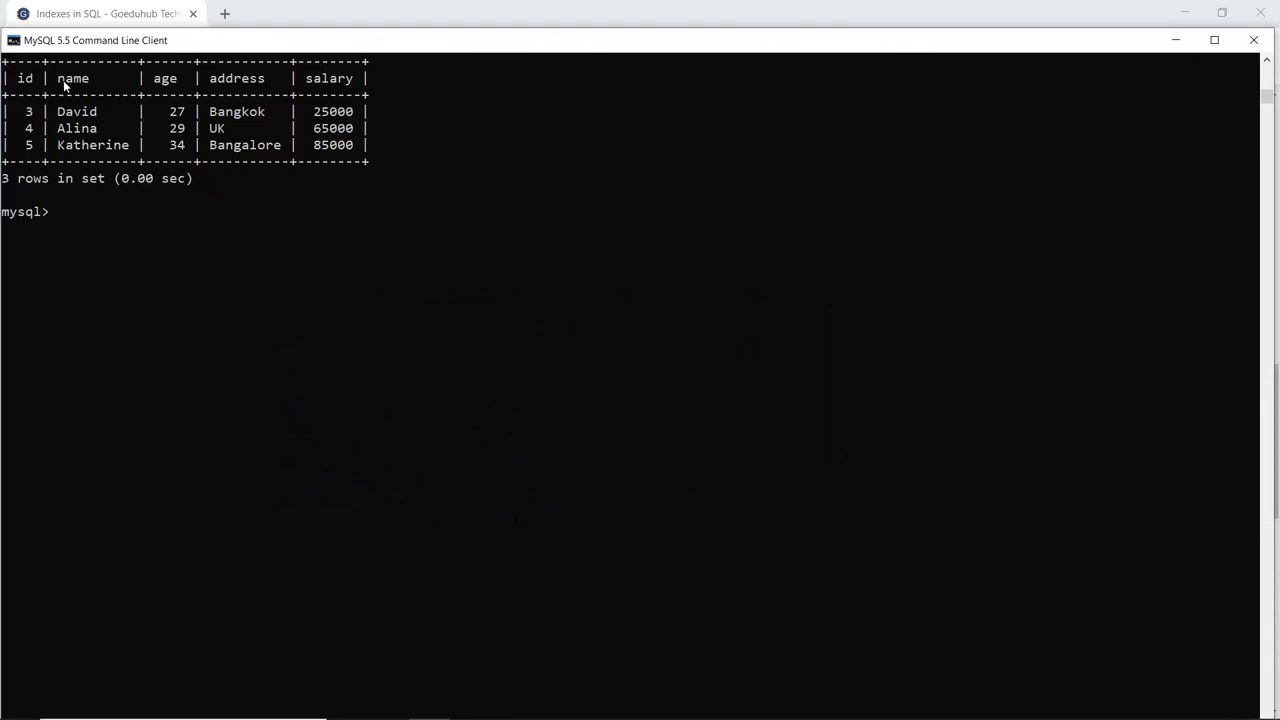
{"action": "mouse_move", "coordinate": [301, 87]}
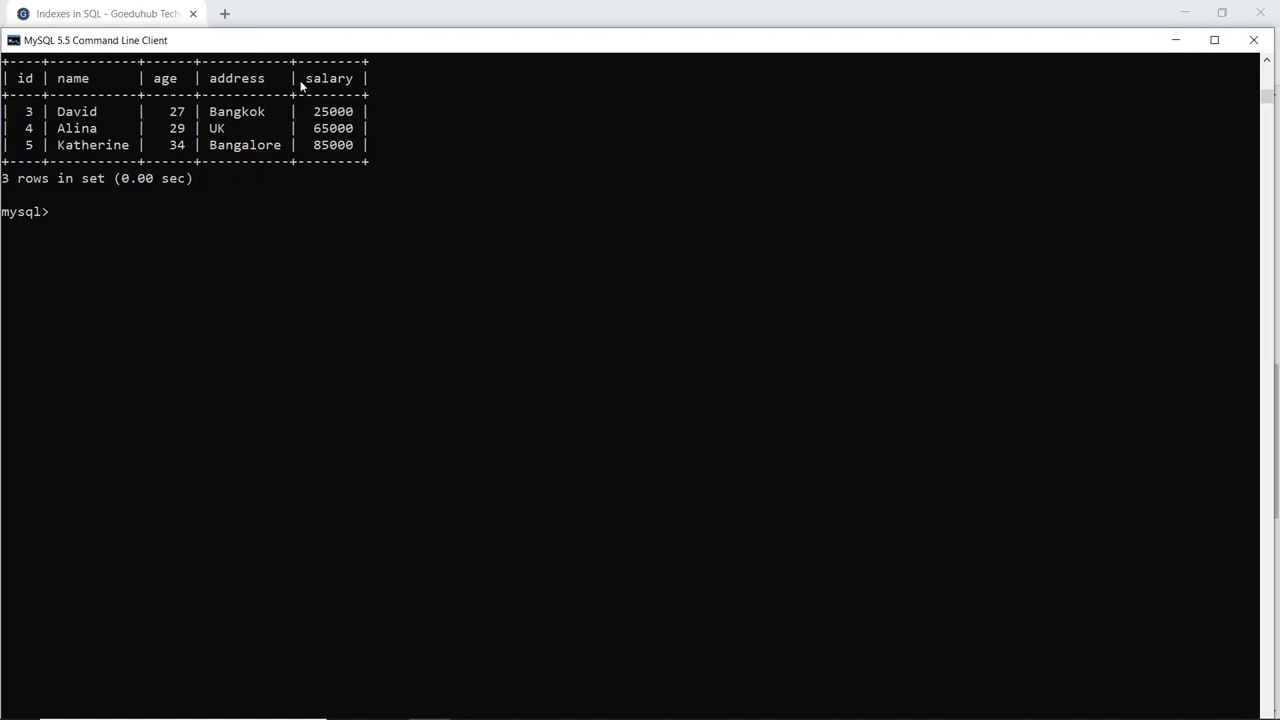
{"action": "mouse_move", "coordinate": [70, 160]}
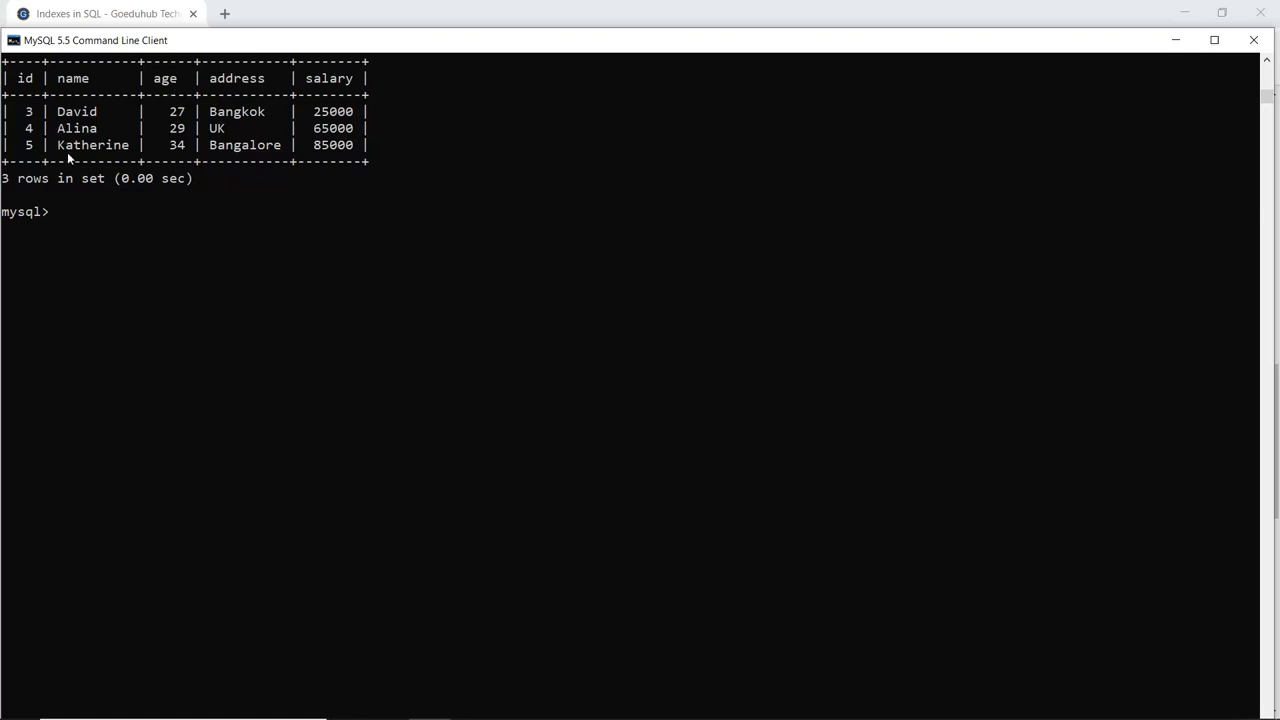
{"action": "mouse_move", "coordinate": [380, 7]}
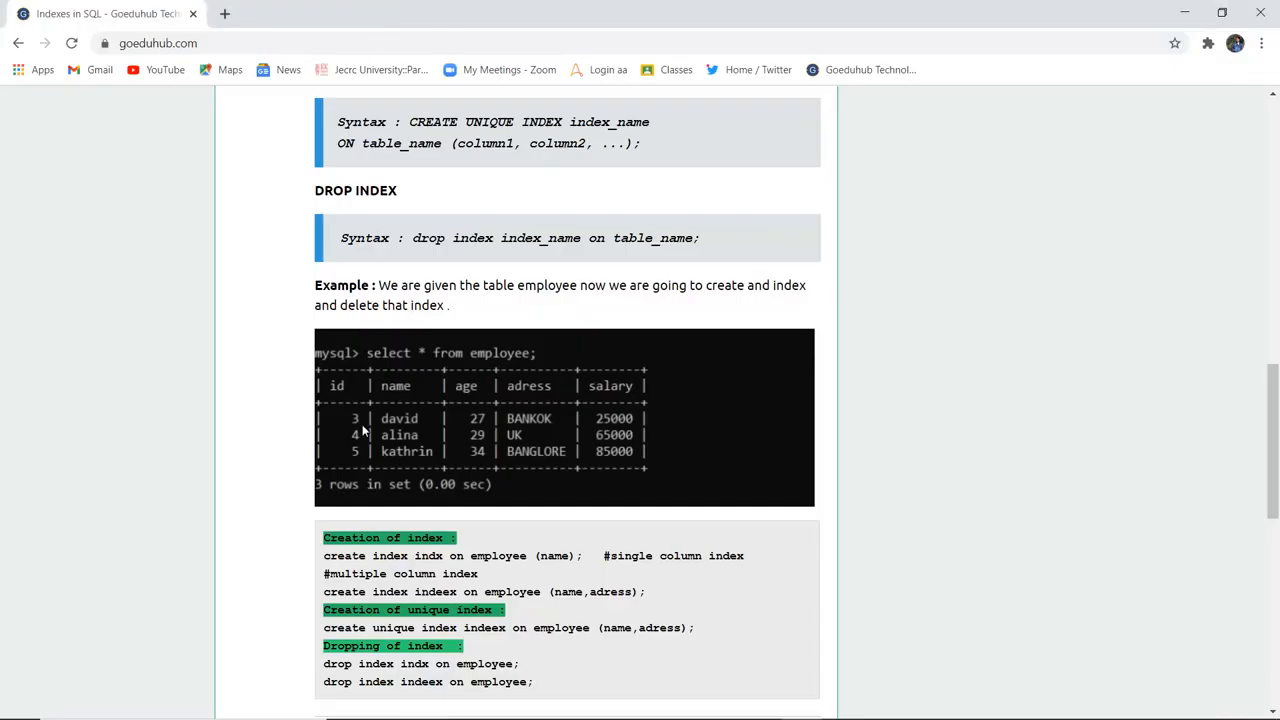
Step: Select the 'create index indx on employee (name);' line in the tutorial example
{"action": "scroll", "scroll_direction": "down", "scroll_amount": 3}
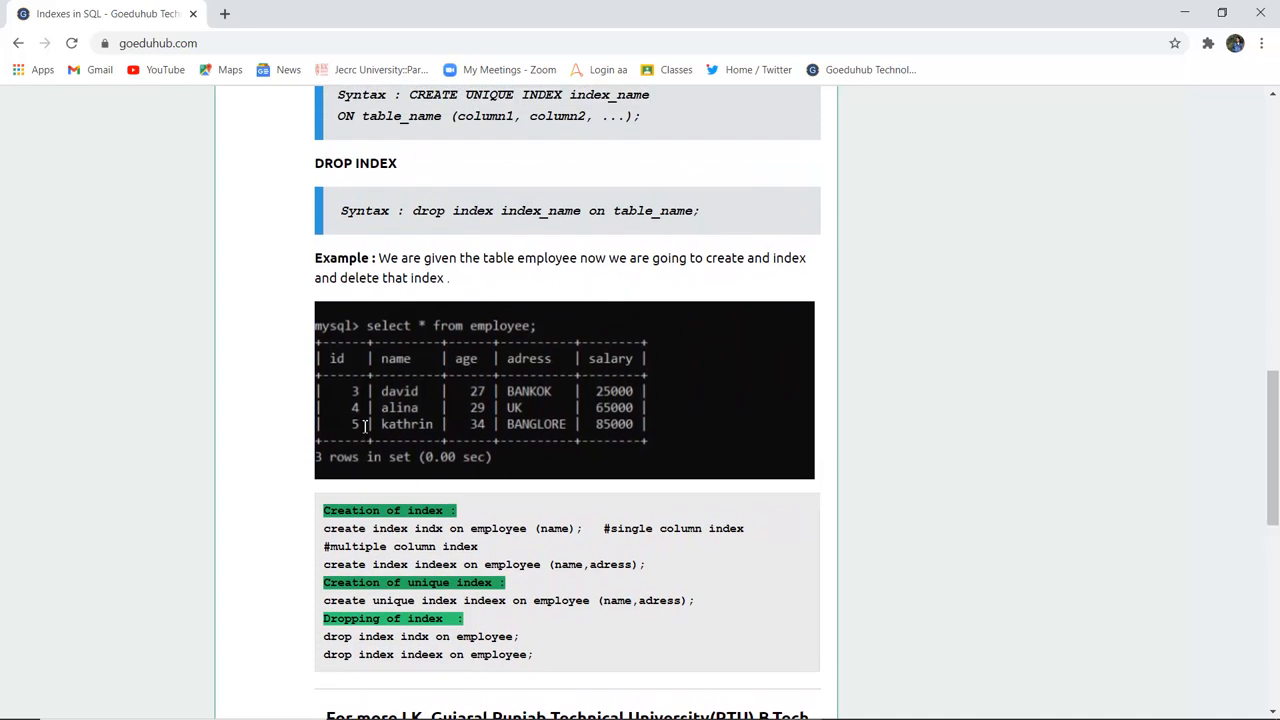
{"action": "mouse_move", "coordinate": [445, 115]}
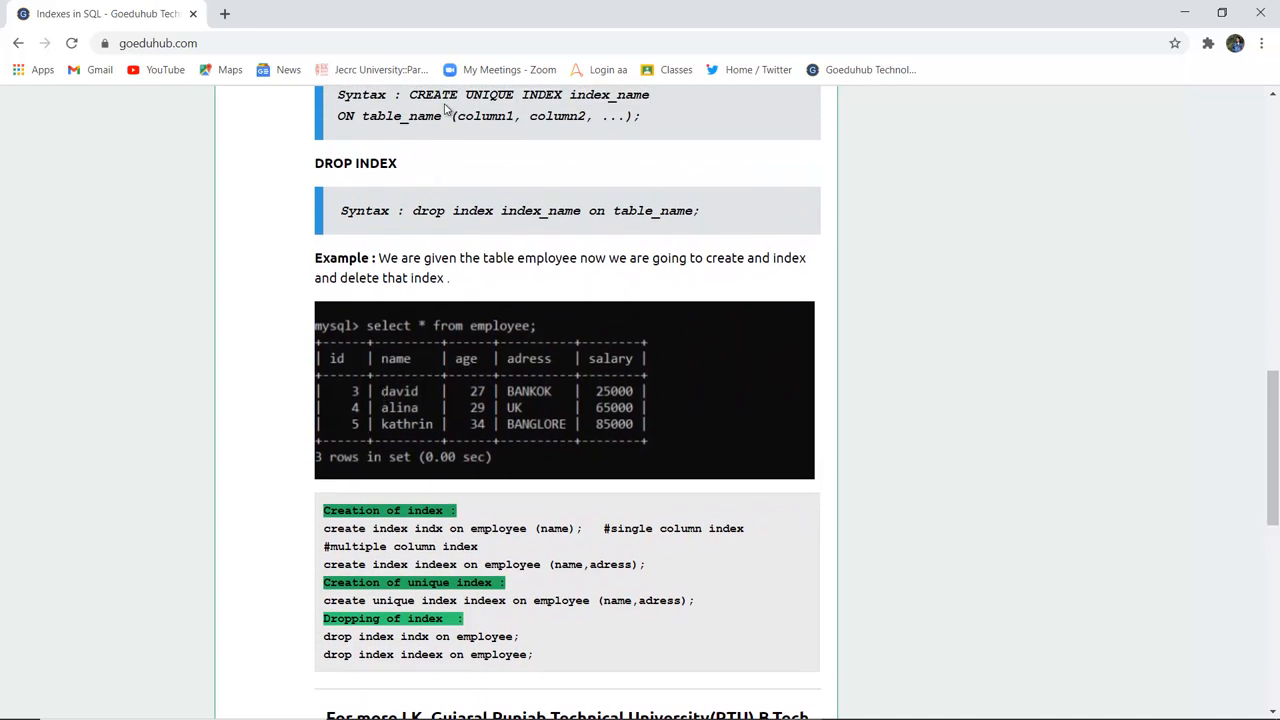
{"action": "mouse_move", "coordinate": [582, 95]}
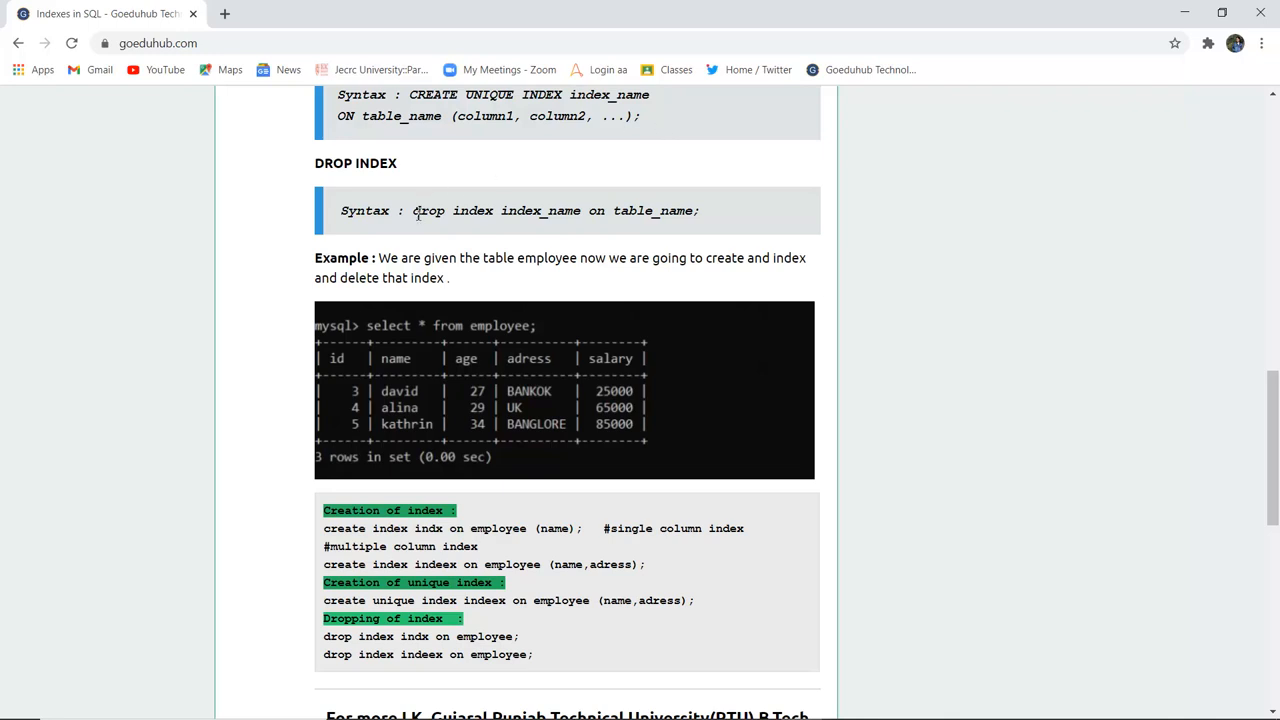
{"action": "mouse_move", "coordinate": [518, 391]}
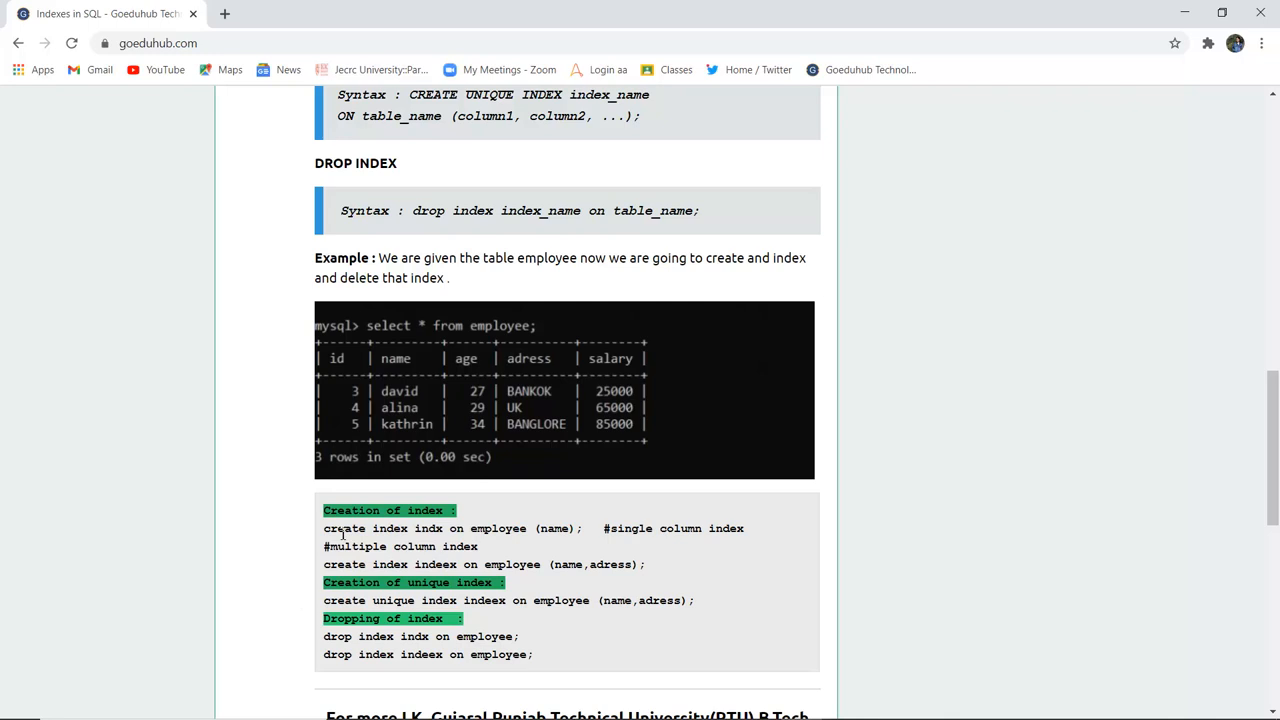
{"action": "double_click", "coordinate": [344, 528]}
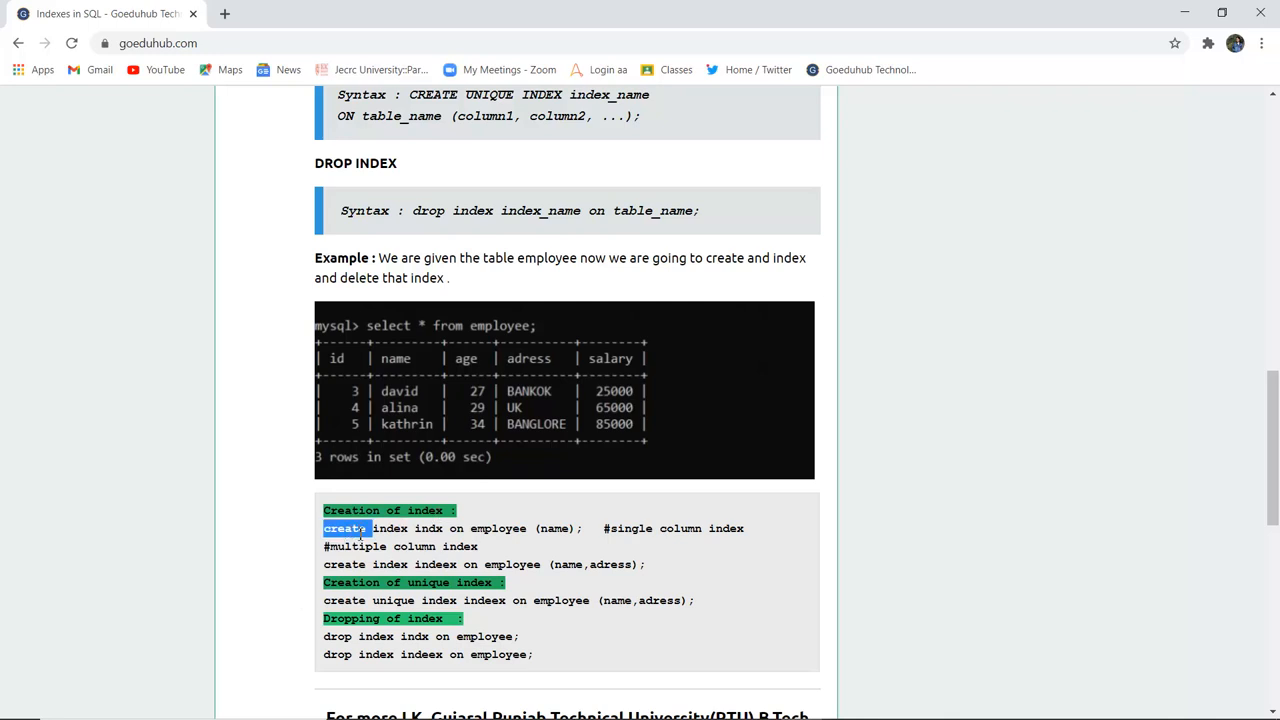
{"action": "left_click_drag", "start_coordinate": [323, 528], "coordinate": [735, 528]}
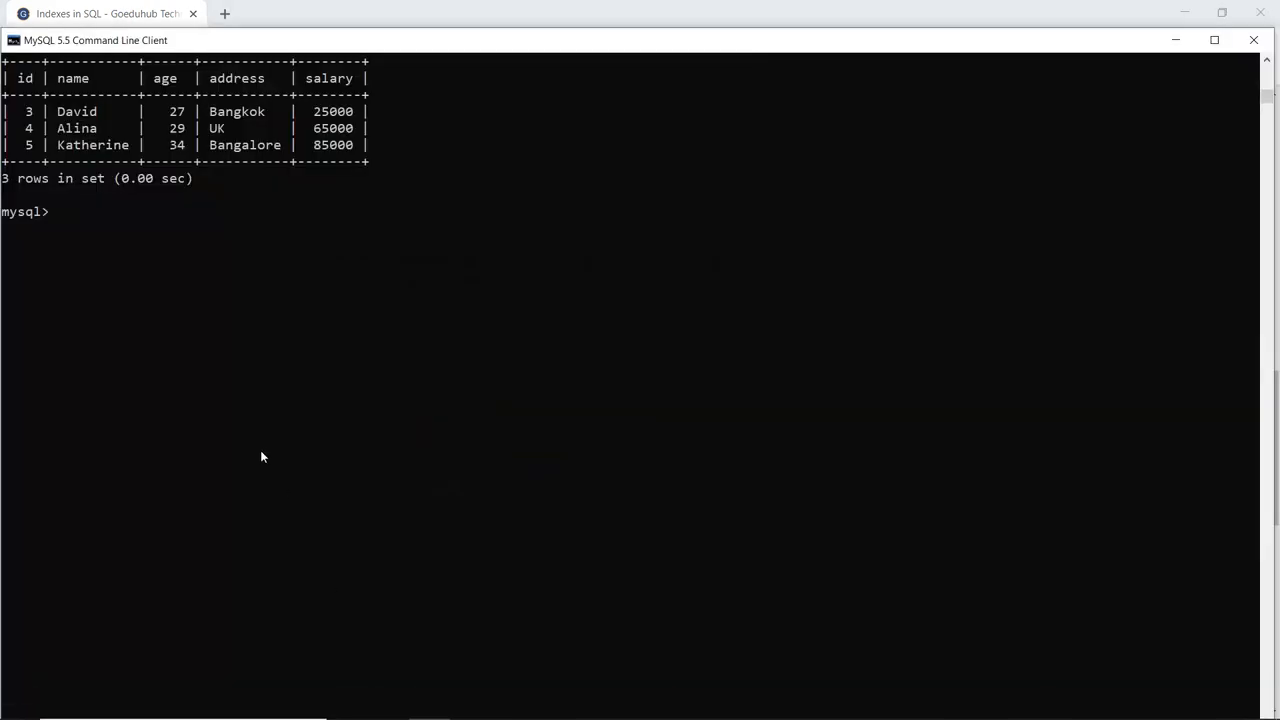
Step: Run 'create index indx on employee (name);' in the MySQL console
{"action": "type", "text": "create index indx on employee (name);"}
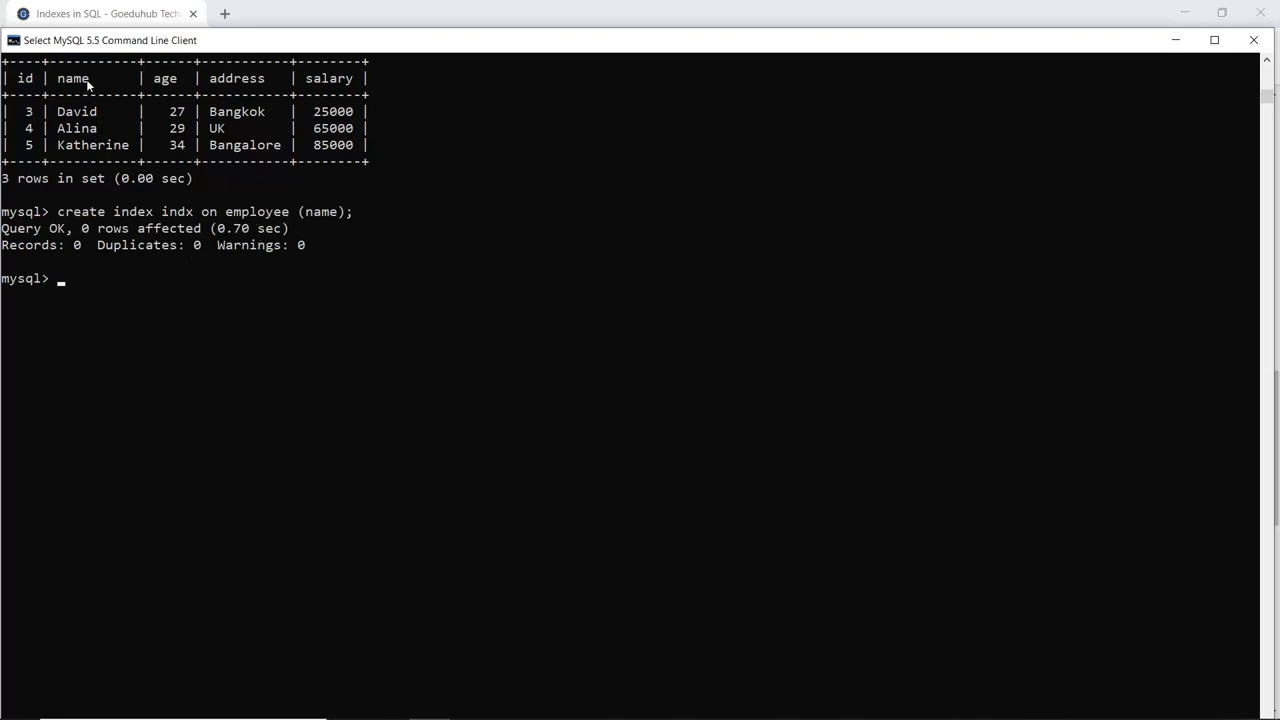
{"action": "mouse_move", "coordinate": [59, 296]}
{"action": "type", "text": "create index indeex on employee (name,address);"}
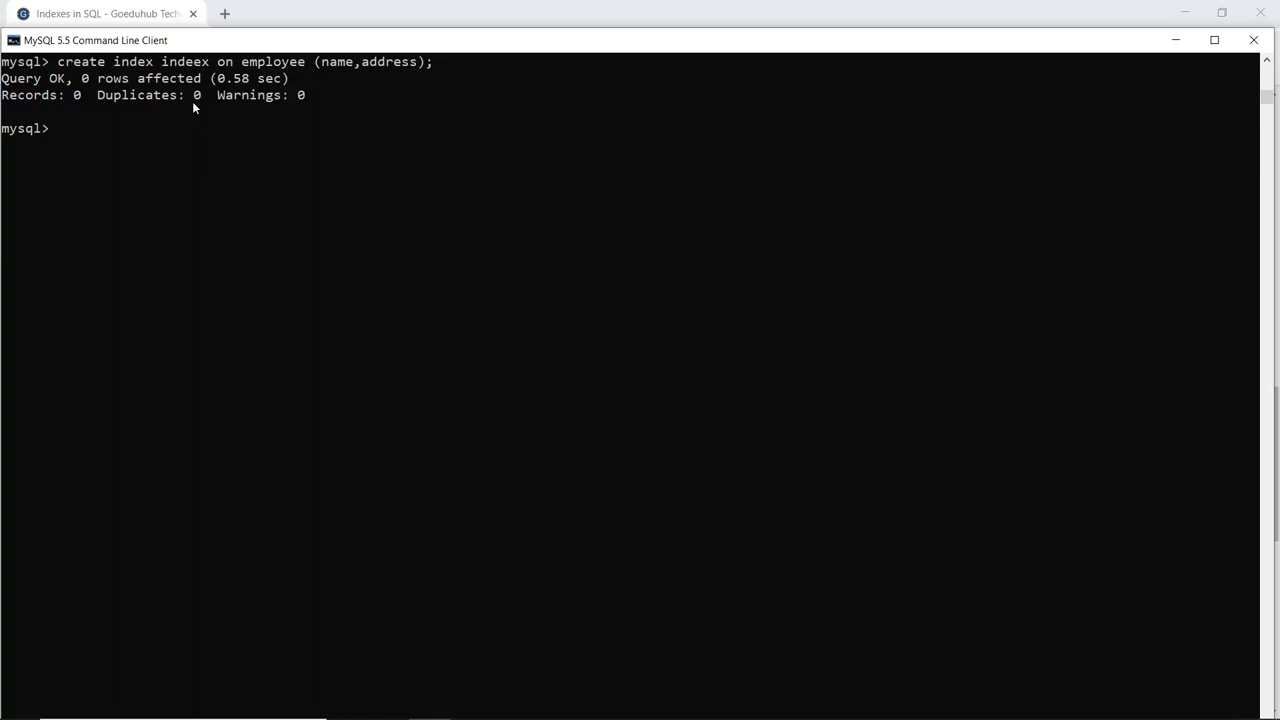
{"action": "mouse_move", "coordinate": [365, 68]}
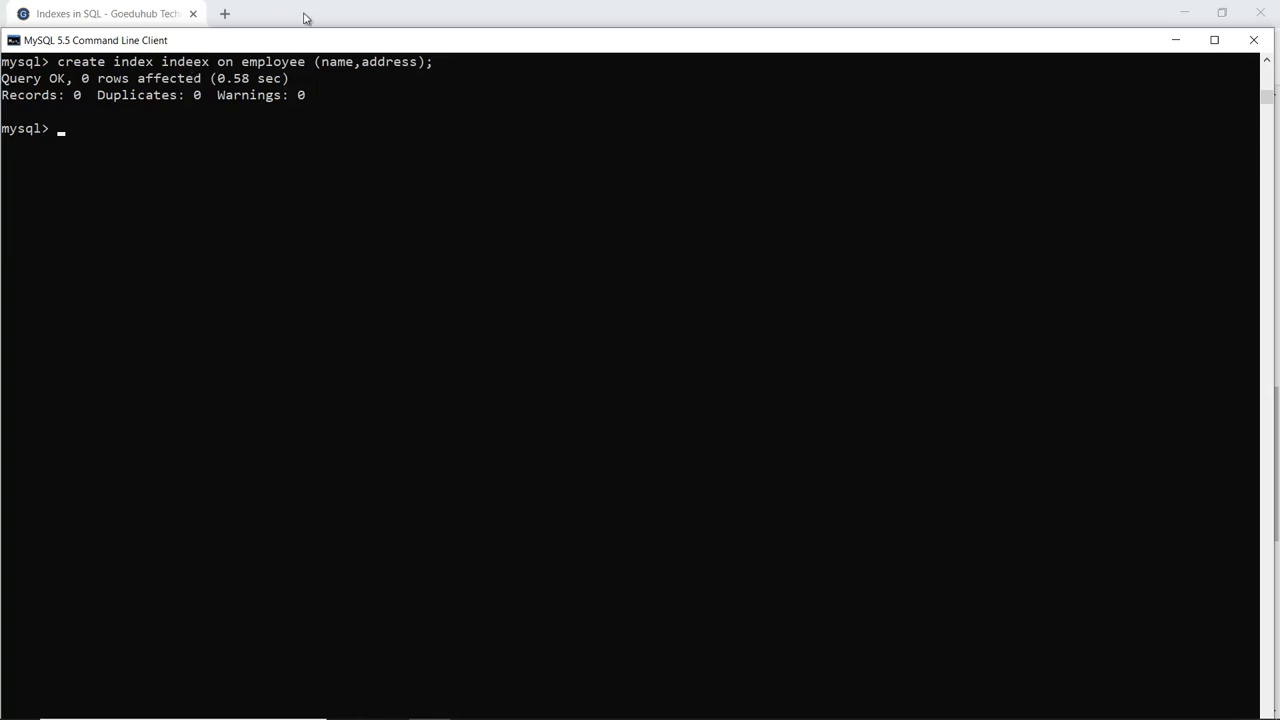
Step: Switch back to the Goeduhub tutorial in Chrome
{"action": "left_click", "coordinate": [100, 15]}
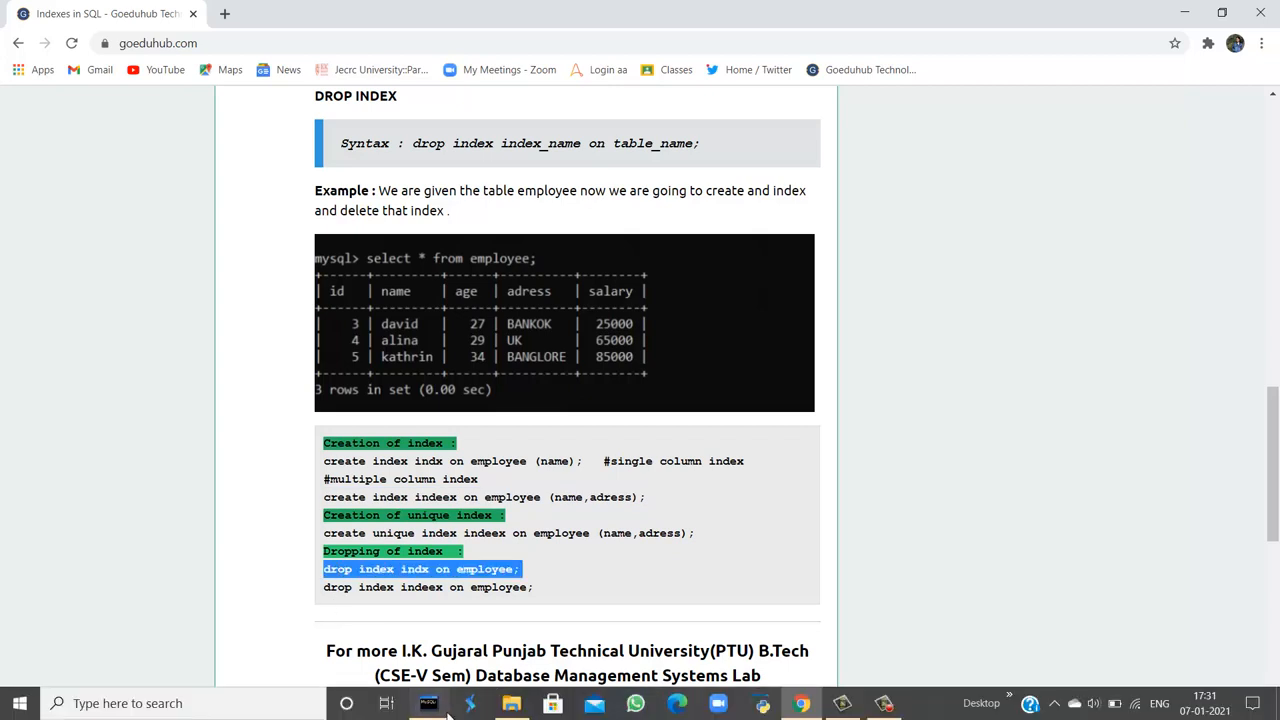
Step: Run 'drop index indx on employee;', then scroll up in the Goeduhub tutorial
{"action": "left_click", "coordinate": [443, 704]}
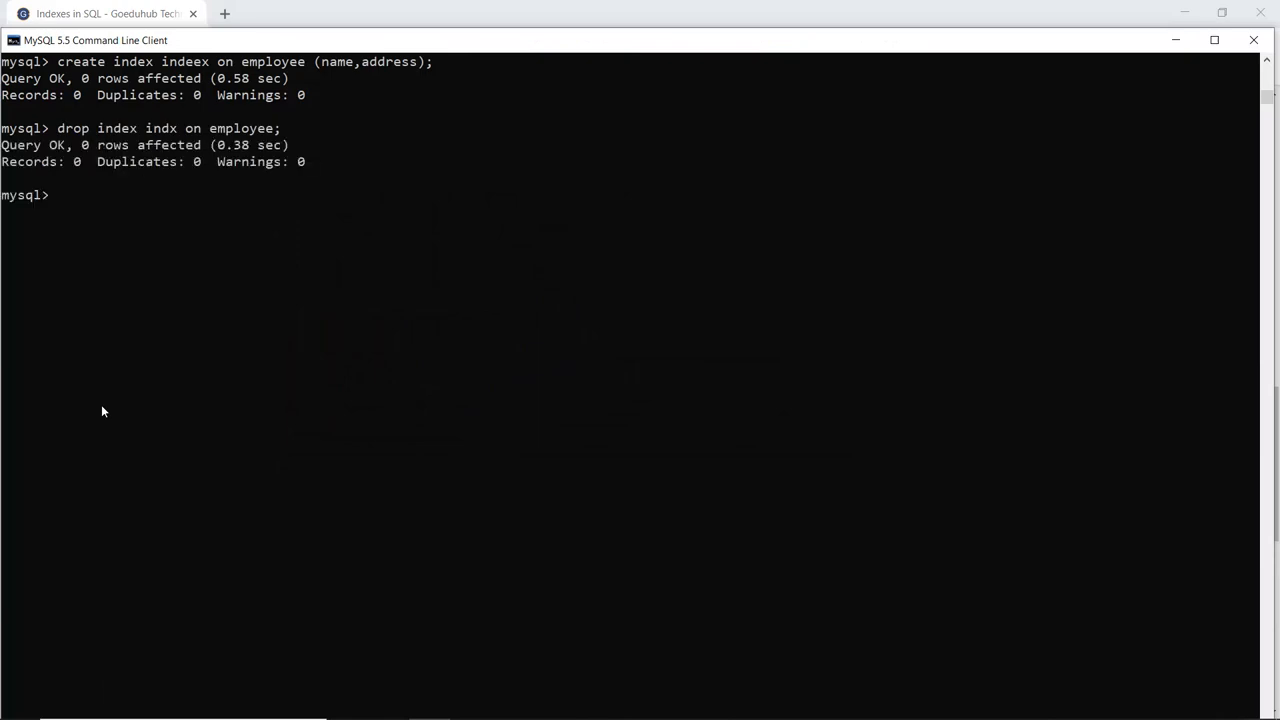
{"action": "mouse_move", "coordinate": [172, 174]}
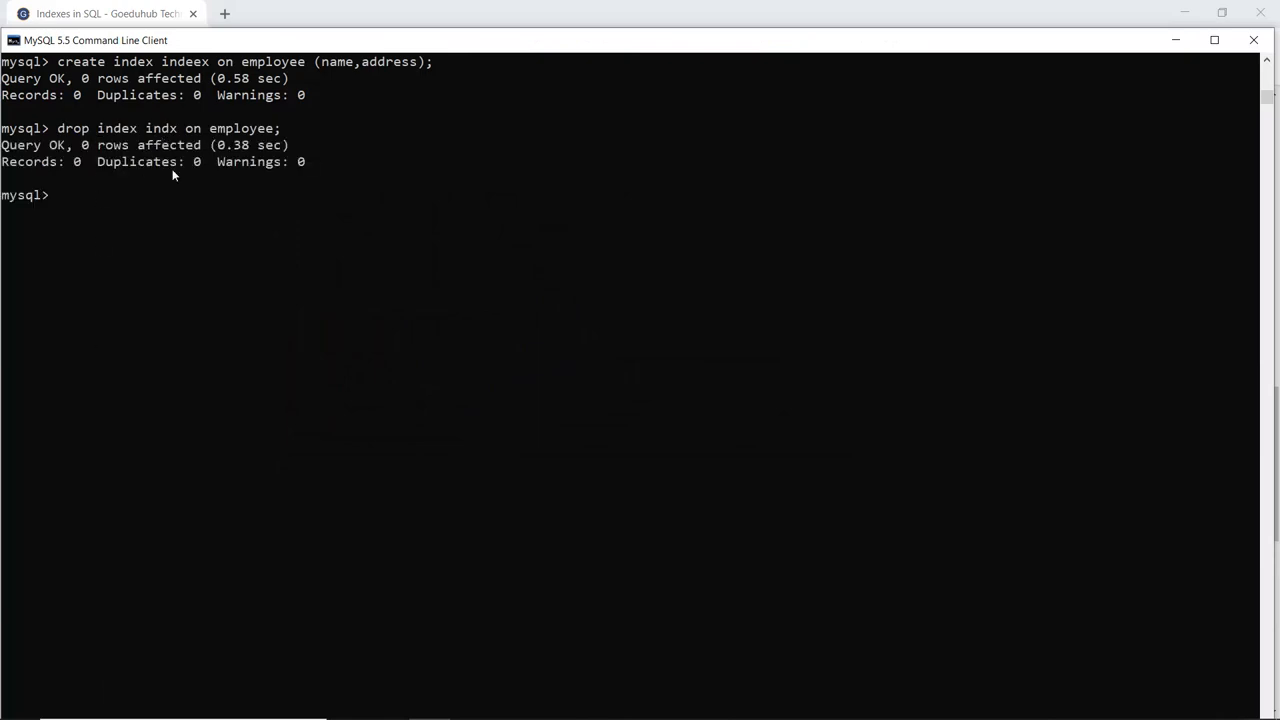
{"action": "type", "text": "drop index indx on employee;"}
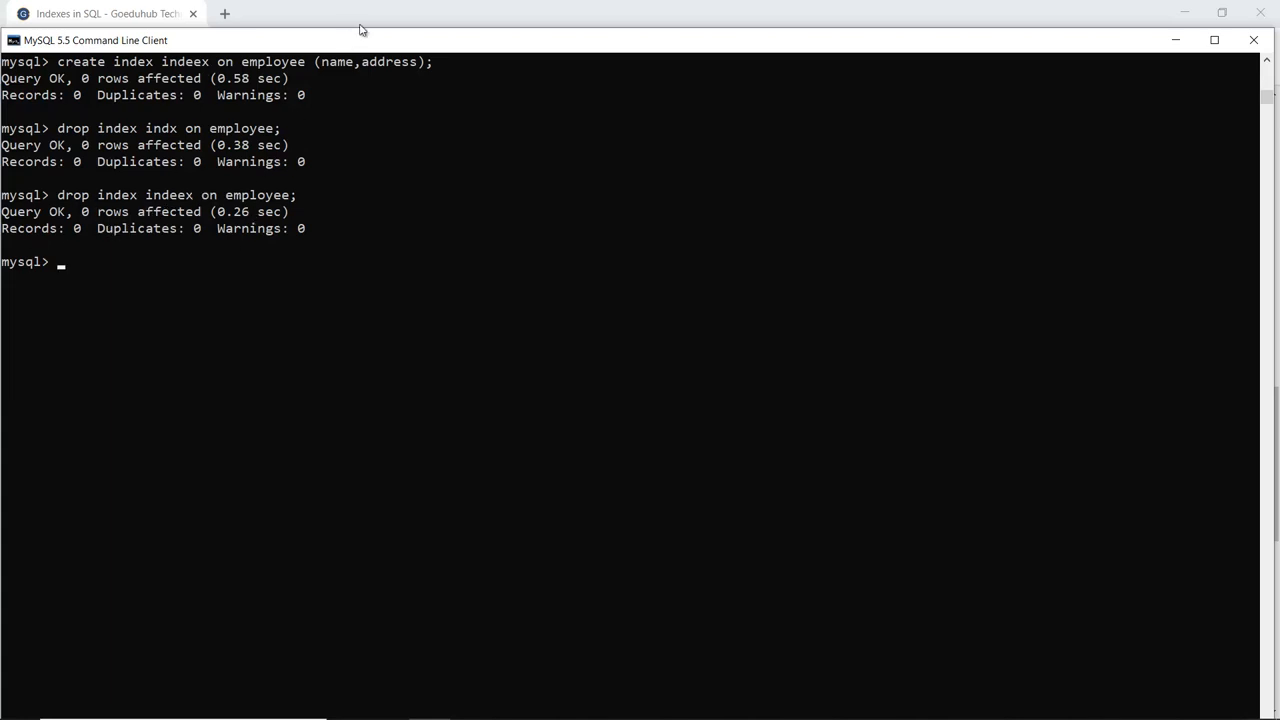
{"action": "left_click", "coordinate": [120, 14]}
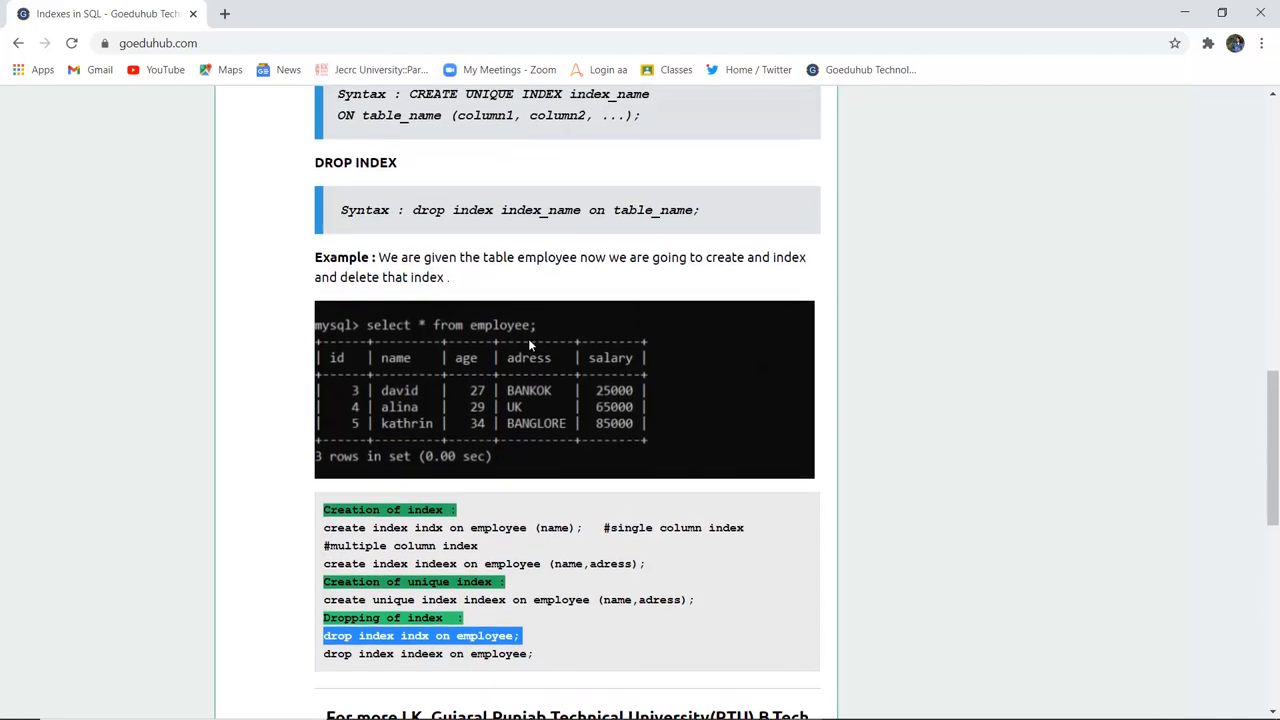
{"action": "scroll", "scroll_direction": "up", "scroll_amount": 3}
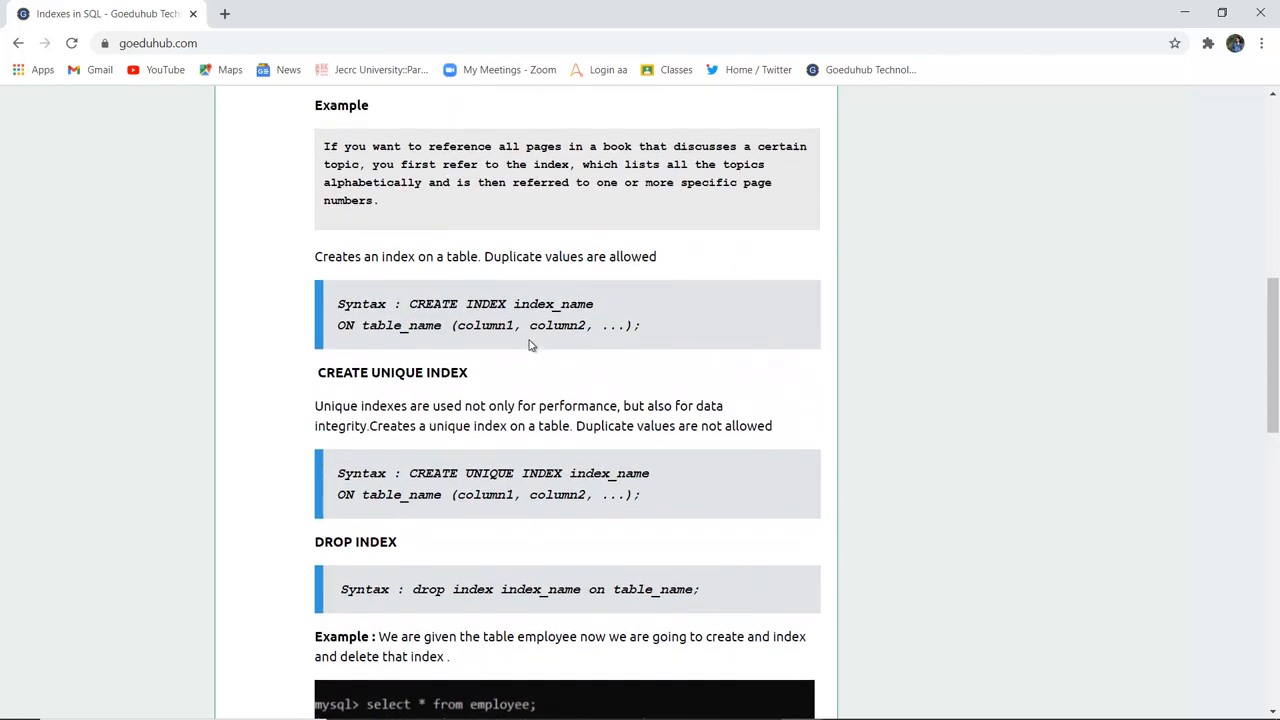